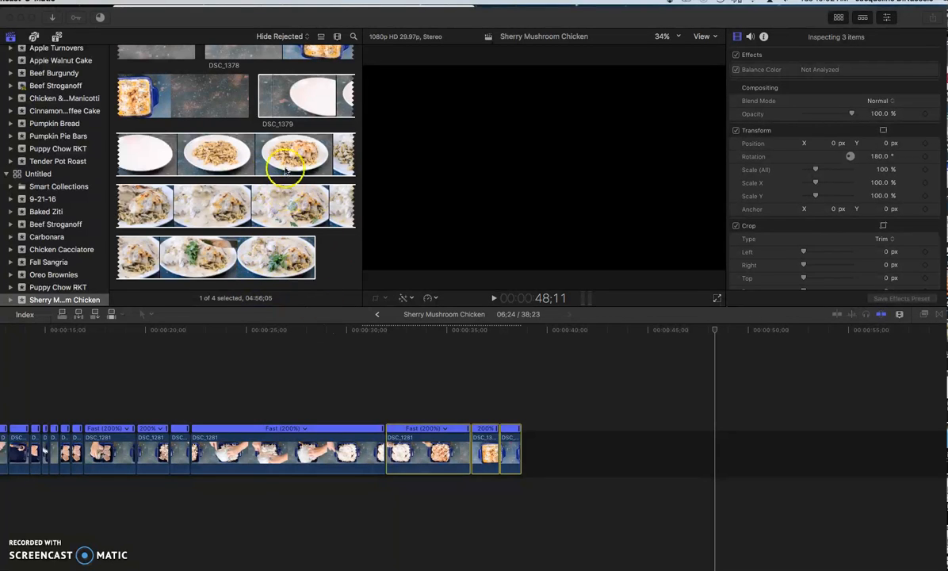
mouse_move(214, 416)
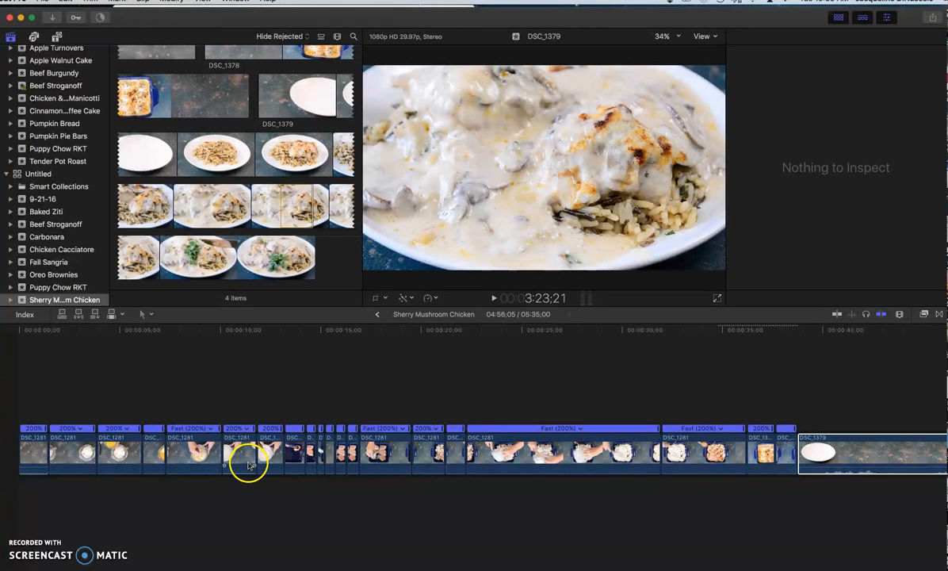
mouse_move(248, 467)
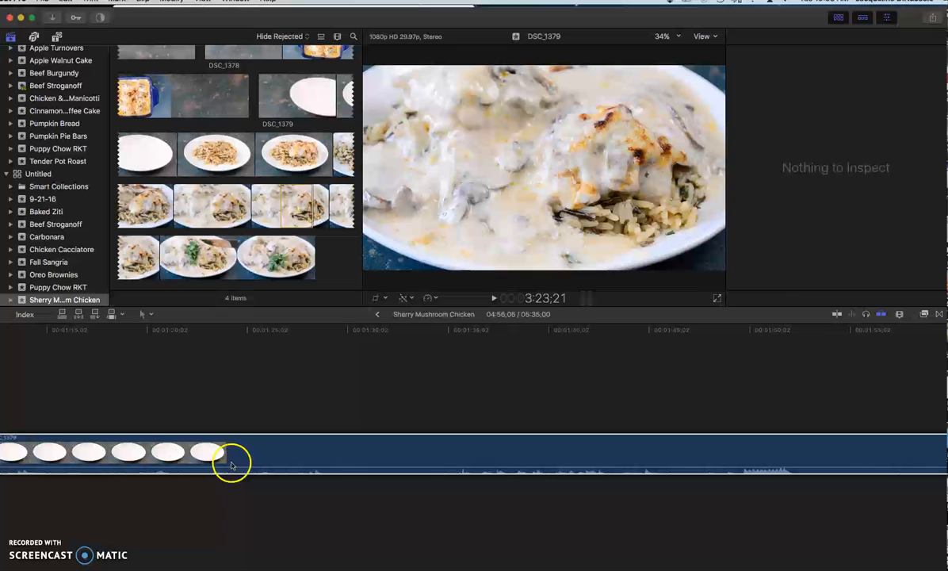
Step: Select the long DSC_1379 clip at the end of the timeline to show its video properties
drag(231, 463, 273, 456)
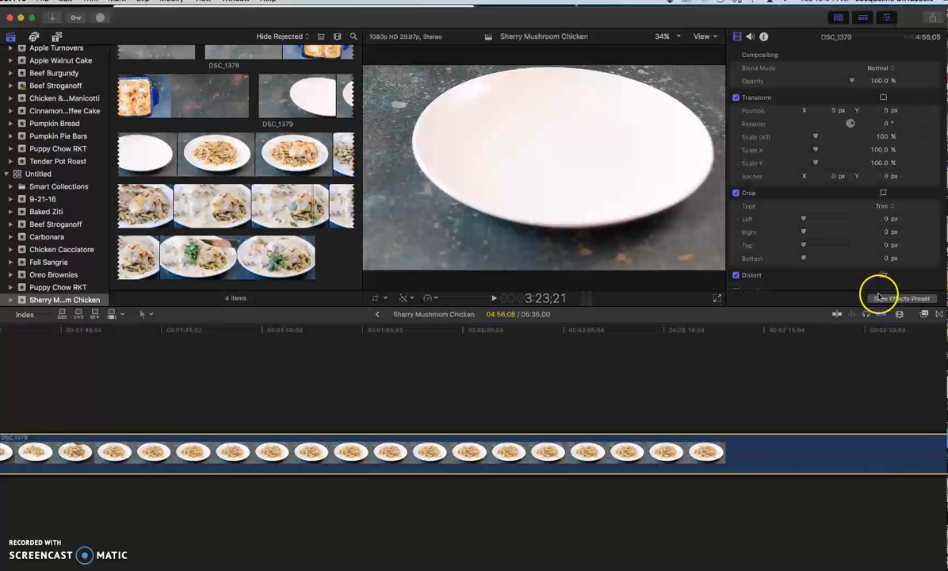
Step: Zoom the timeline out to fit DSC_1379 and park the playhead on a plated-dish frame
click(923, 314)
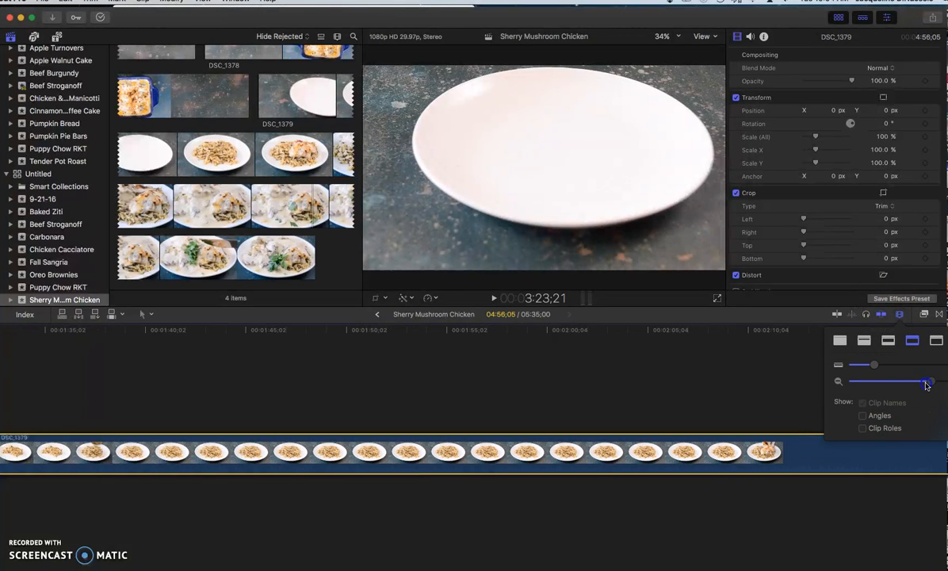
drag(929, 381, 891, 381)
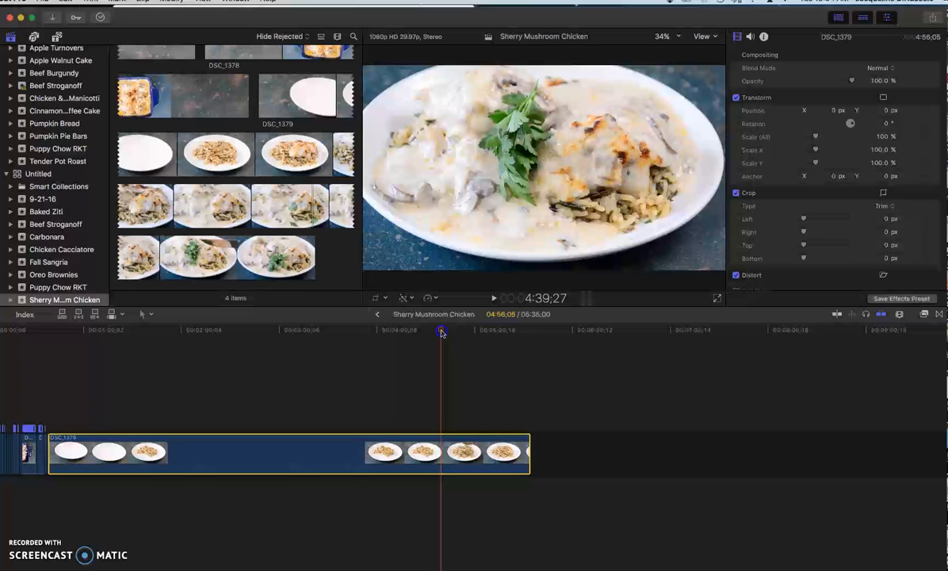
drag(440, 331, 379, 331)
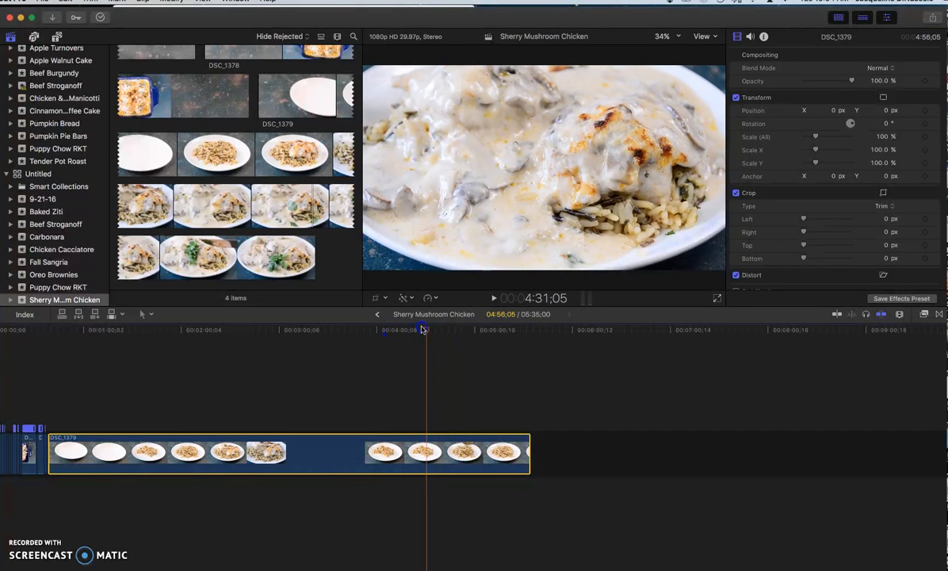
click(431, 329)
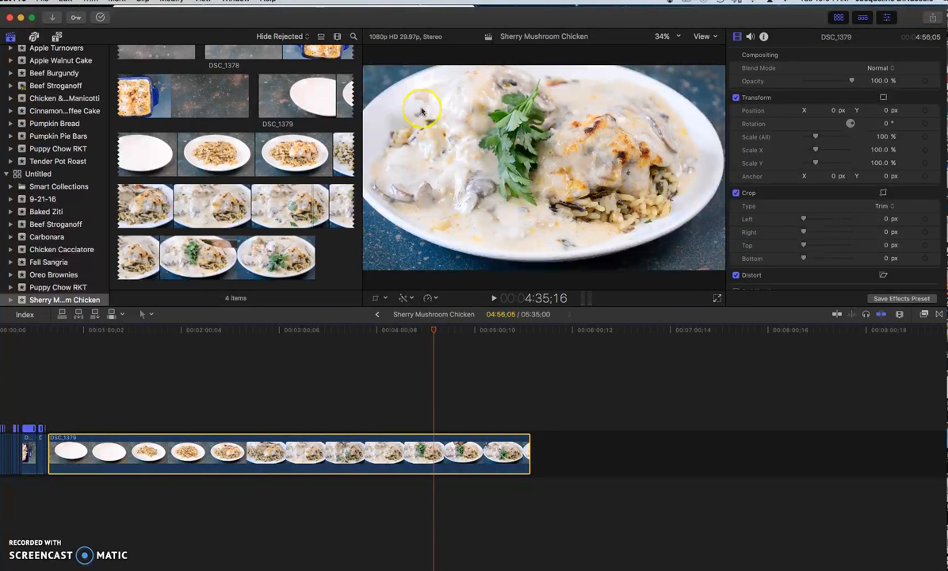
mouse_move(425, 103)
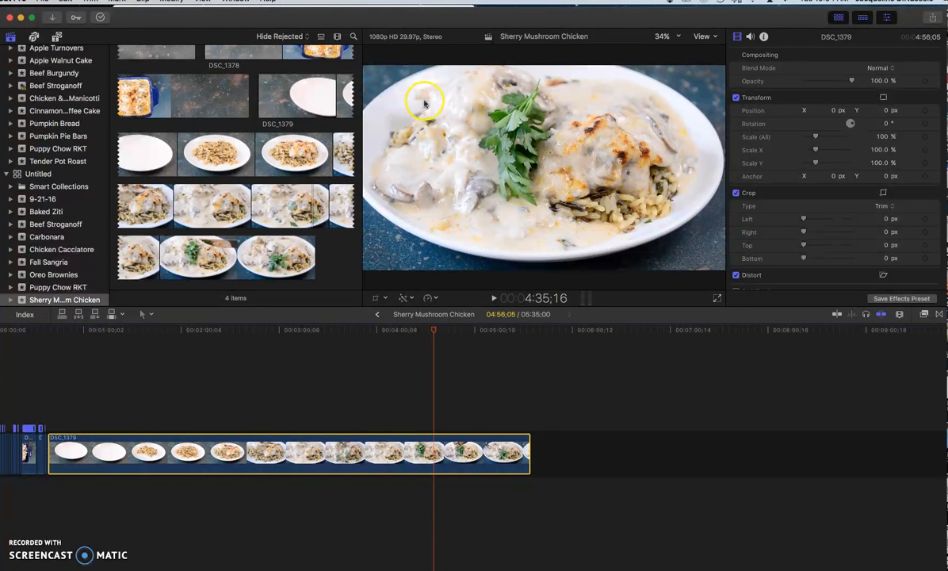
mouse_move(470, 239)
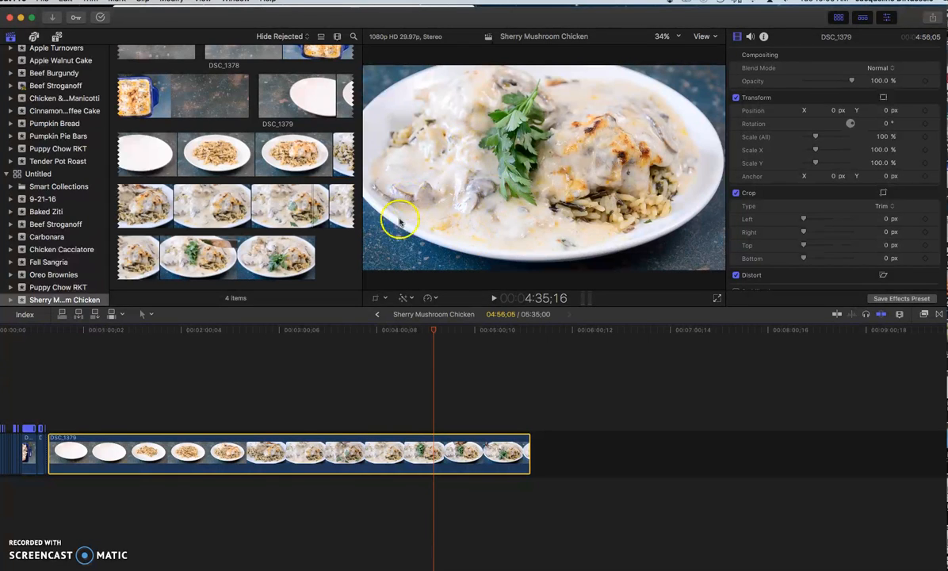
Step: Bring up the Color Board for the clip and move to its Exposure controls
click(403, 298)
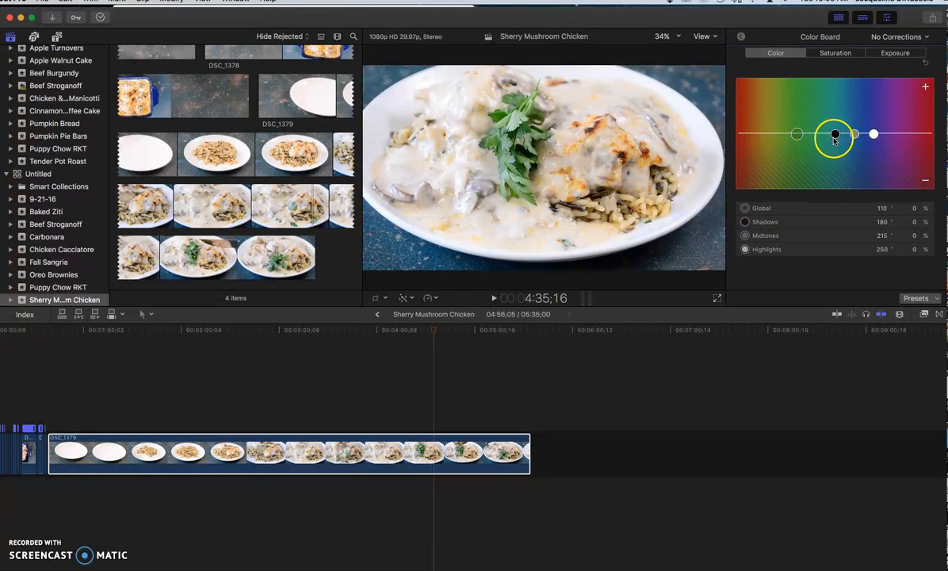
drag(834, 134, 872, 133)
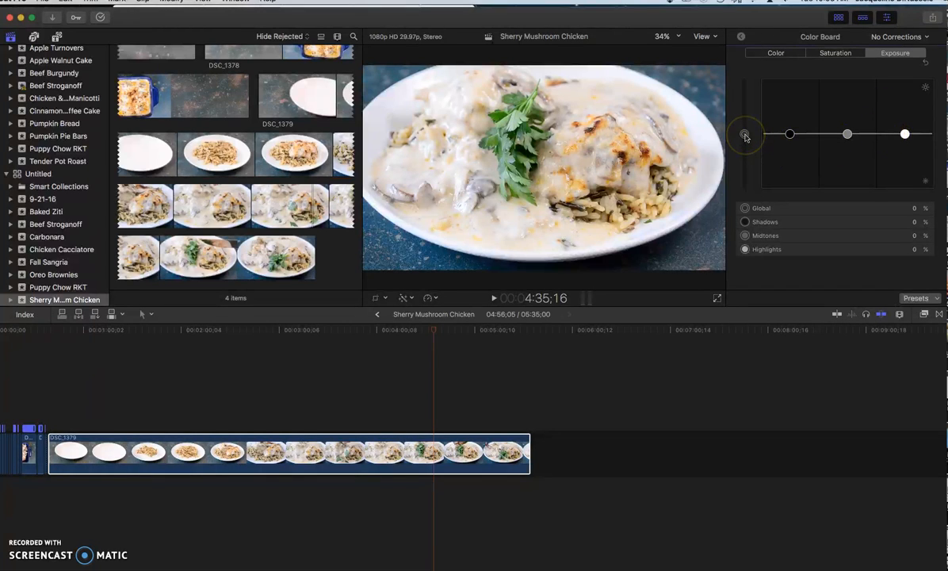
Step: Adjust global, shadows and midtones exposure, leaving them near neutral
click(745, 133)
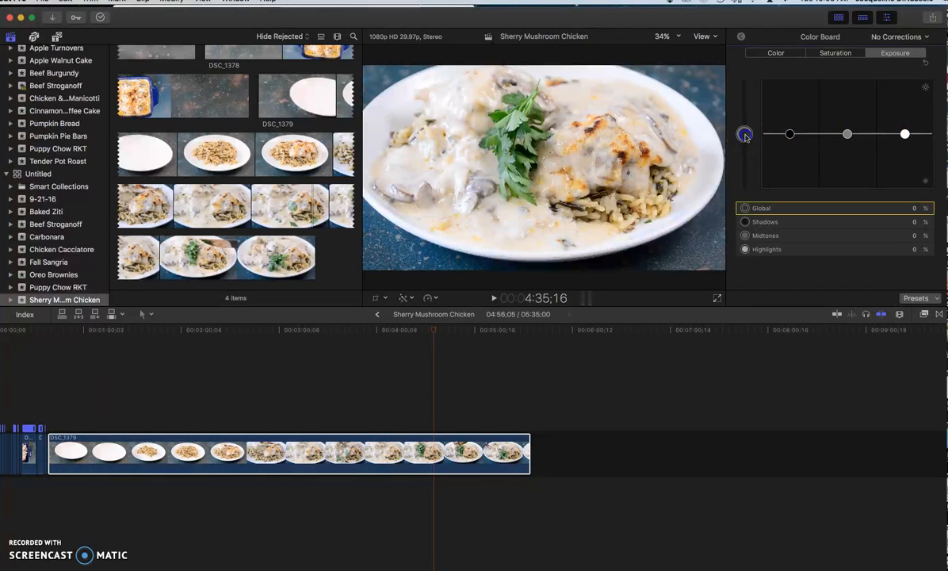
drag(745, 135, 744, 130)
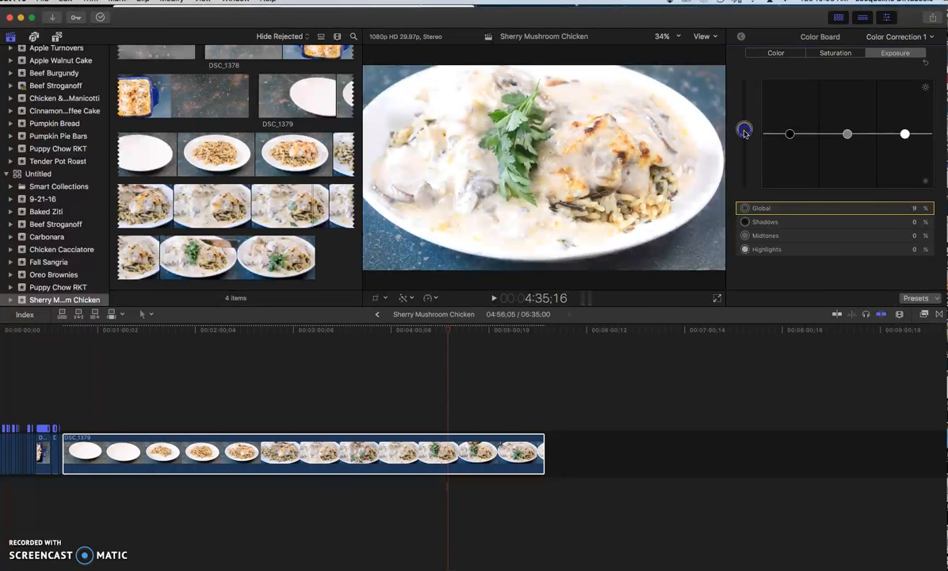
drag(744, 133, 744, 134)
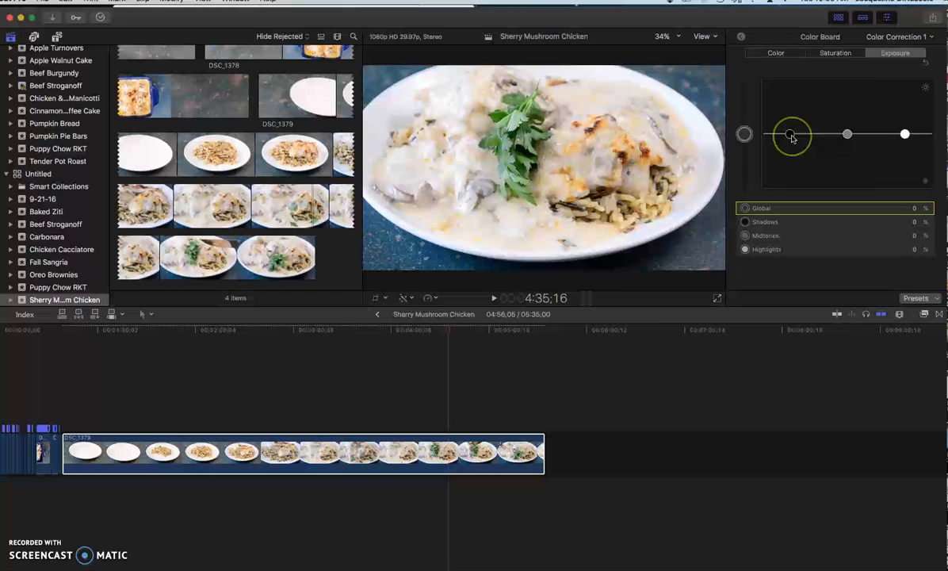
drag(791, 138, 791, 127)
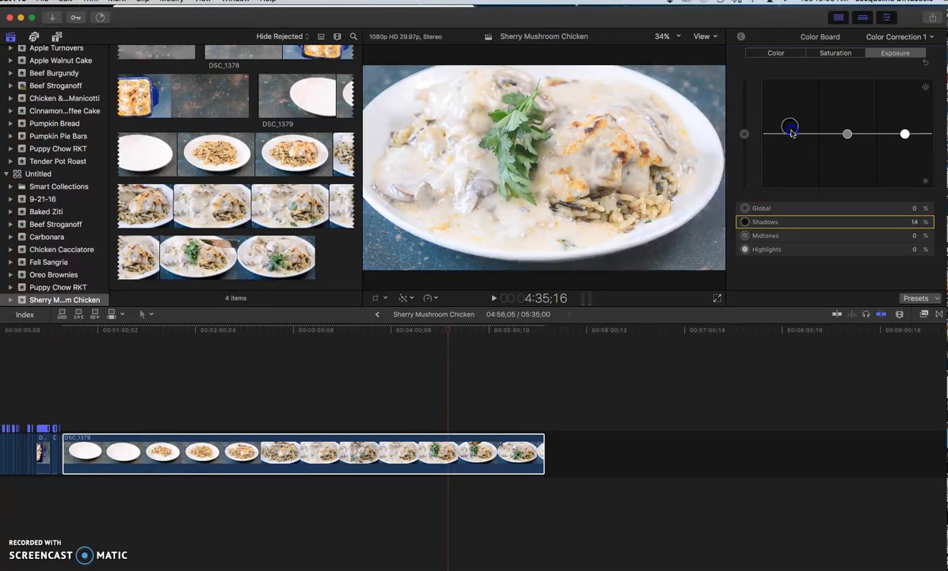
drag(790, 134, 860, 130)
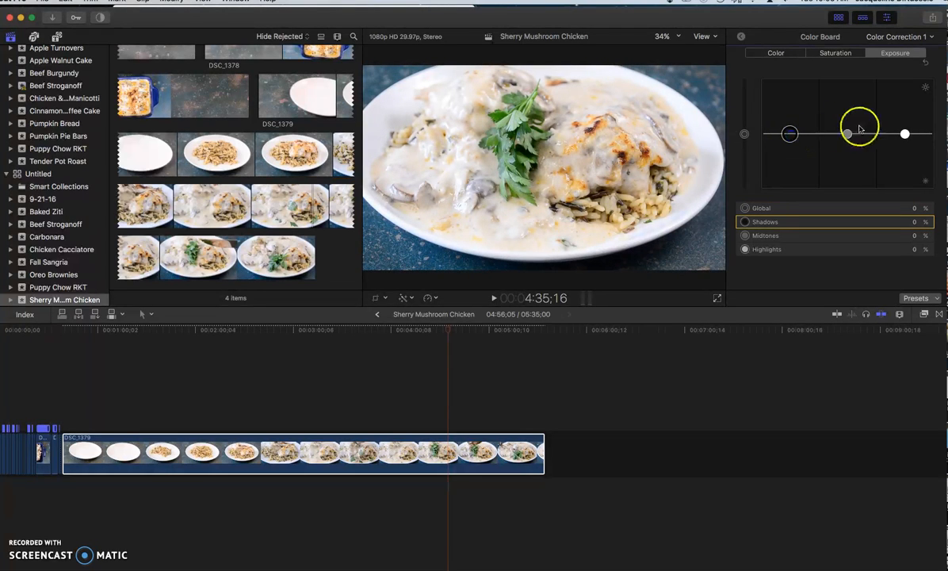
drag(860, 127, 848, 133)
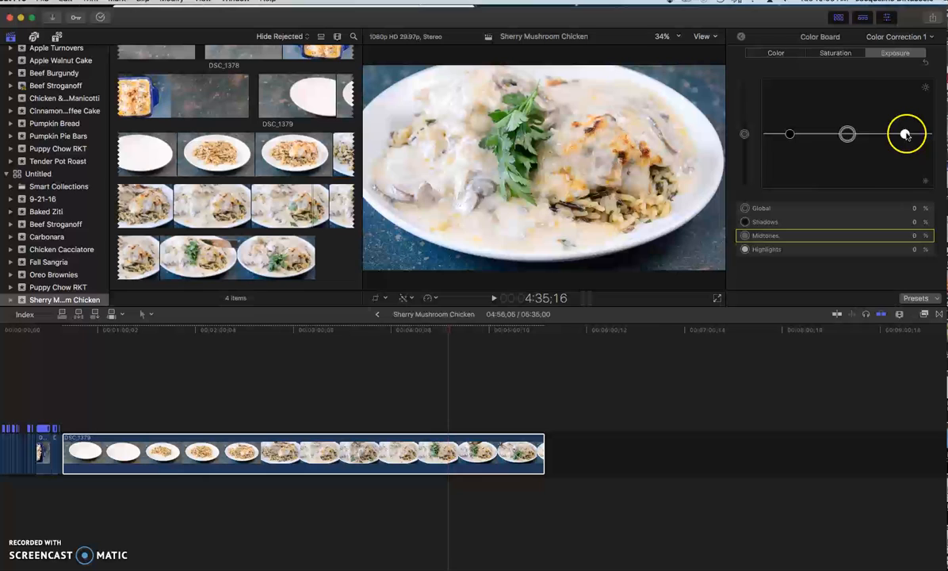
Step: Brighten the highlights exposure by a few percent
drag(907, 134, 907, 133)
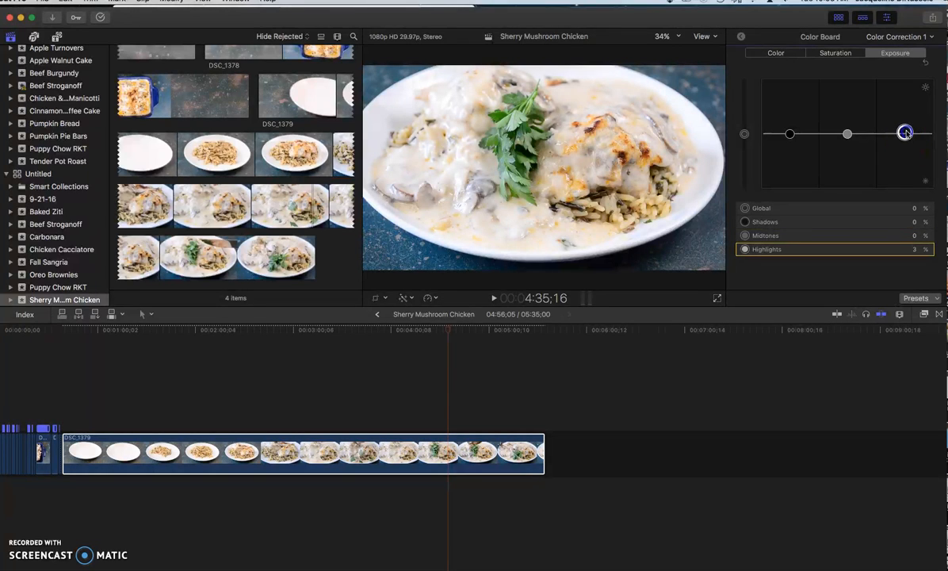
drag(906, 133, 906, 130)
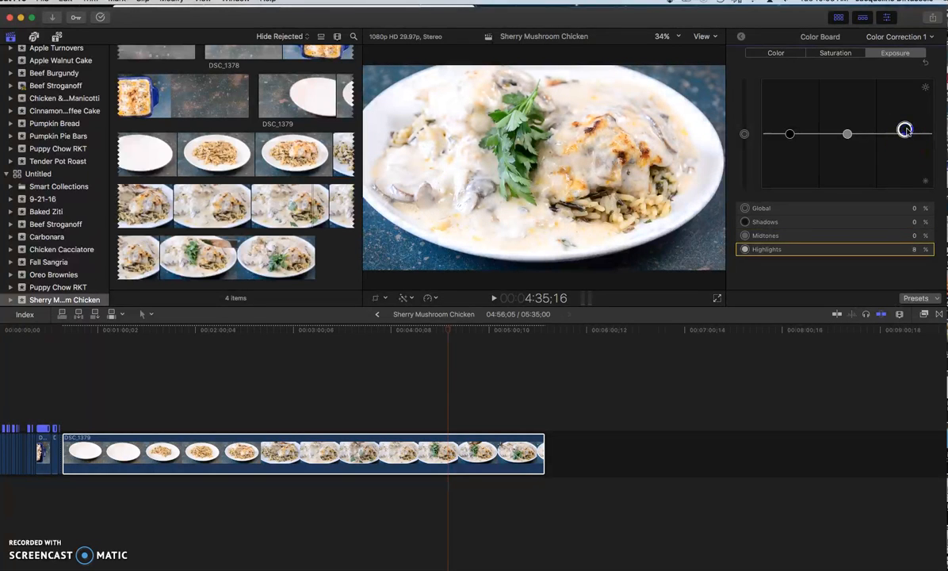
drag(905, 128, 905, 133)
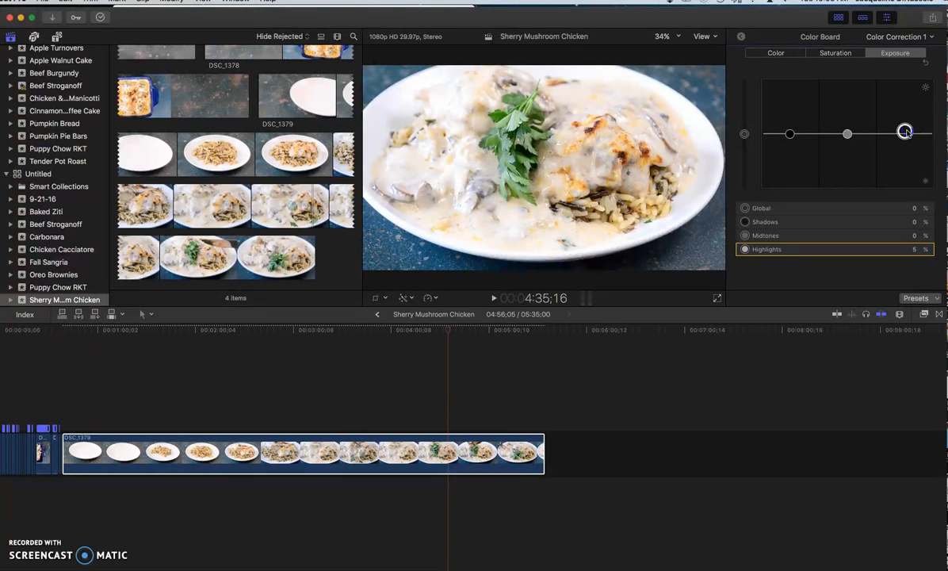
drag(905, 130, 906, 130)
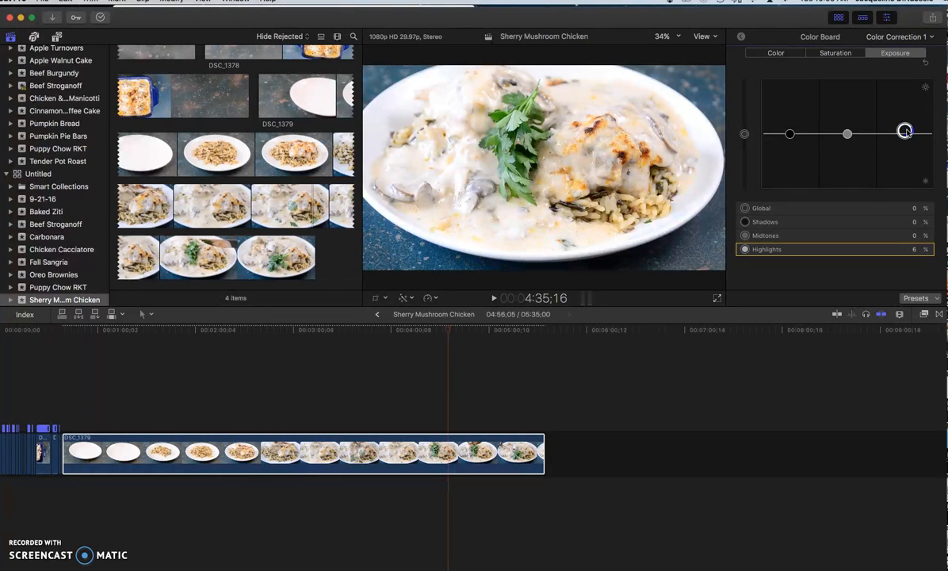
drag(907, 131, 907, 127)
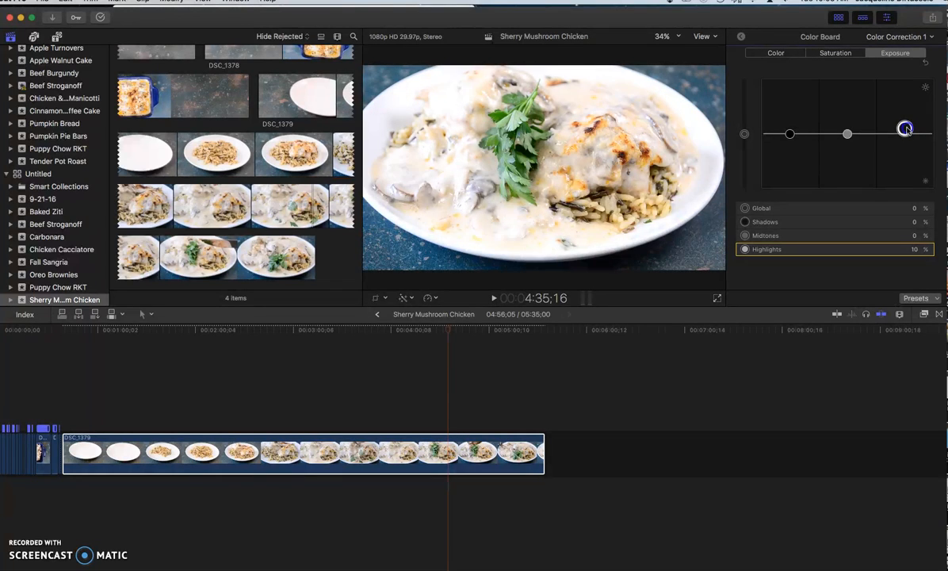
drag(906, 129, 905, 133)
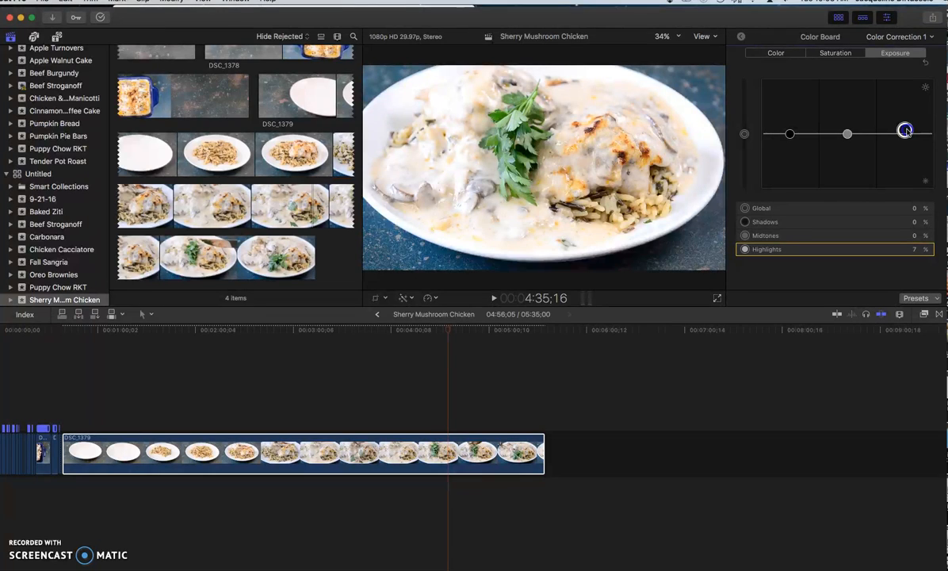
drag(905, 130, 896, 130)
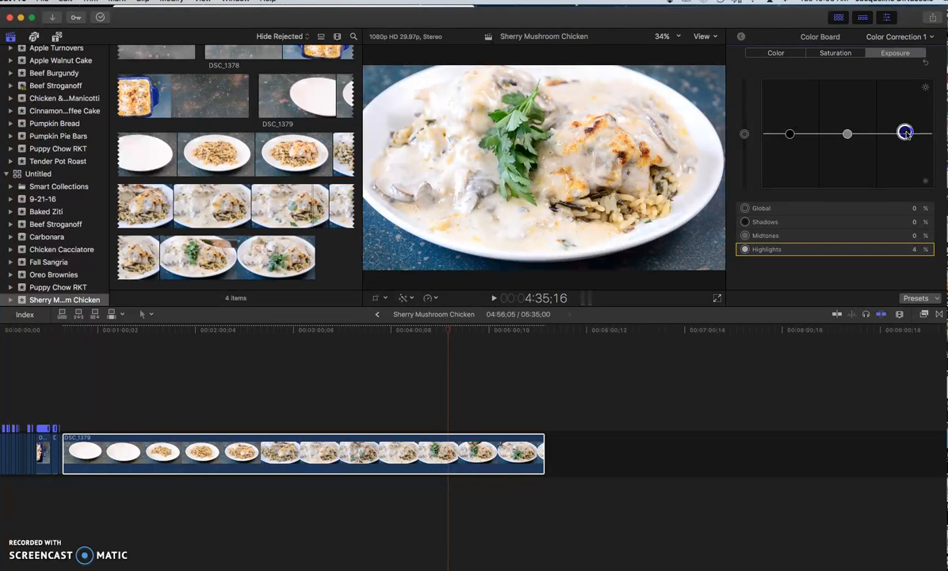
drag(905, 131, 907, 126)
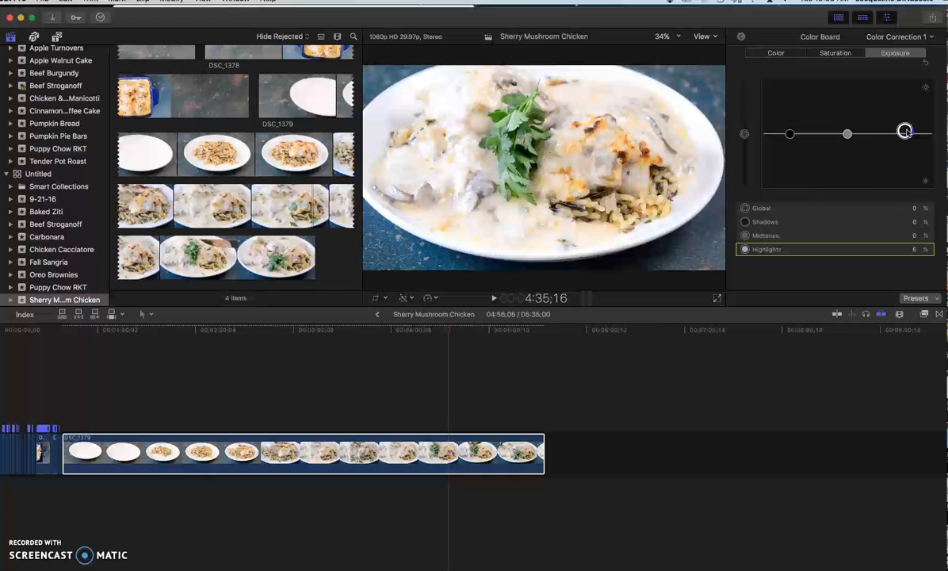
drag(903, 131, 904, 130)
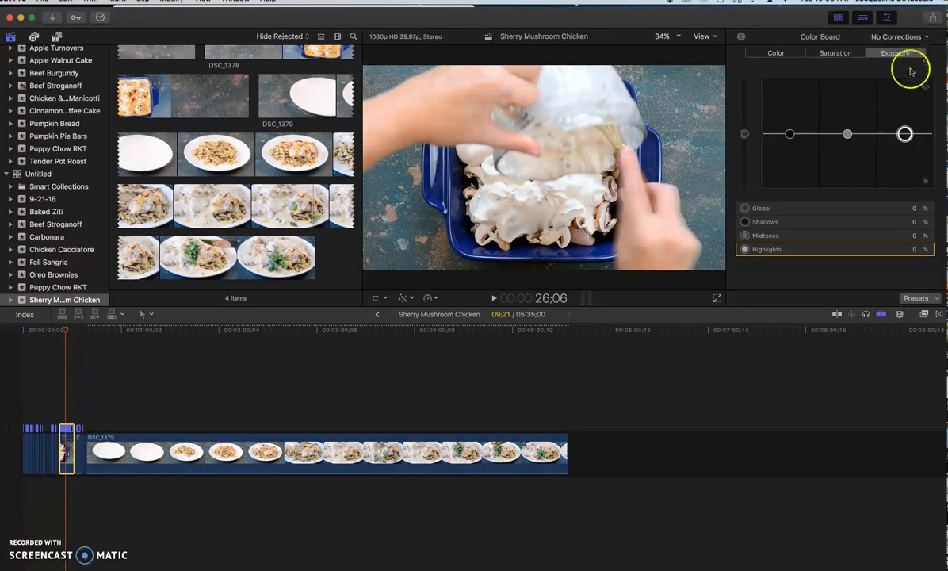
Step: In the Saturation controls on the chicken-dish shot, leave global saturation boosted about 1%
click(834, 52)
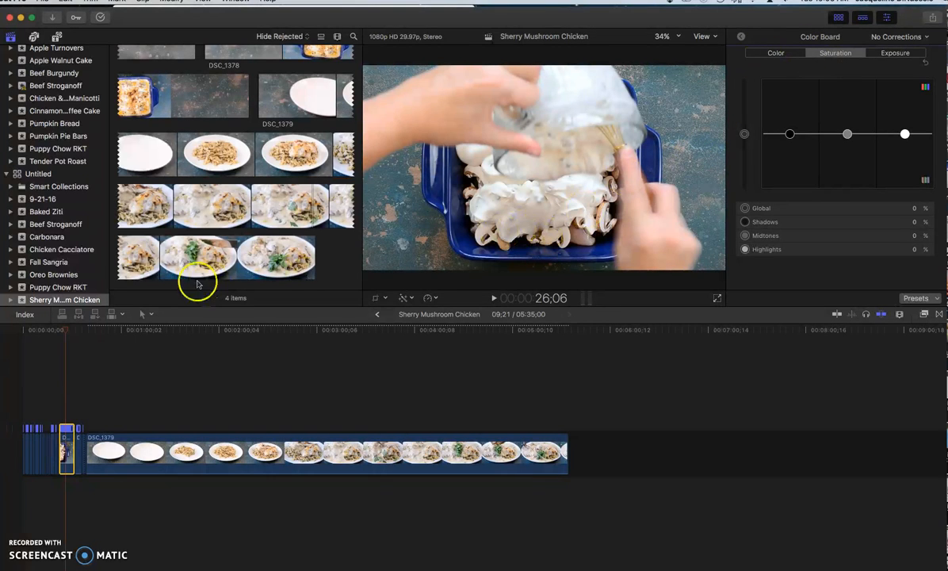
click(111, 330)
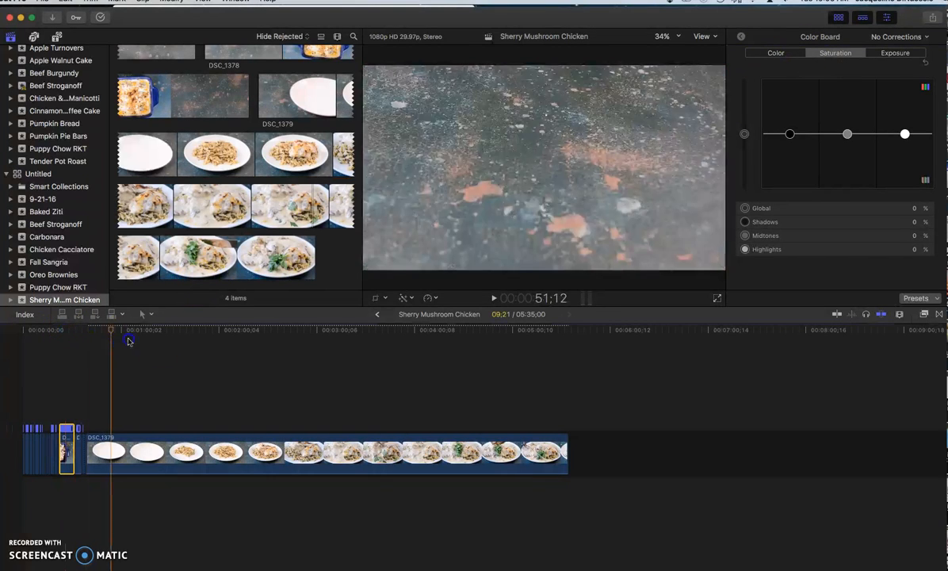
click(452, 330)
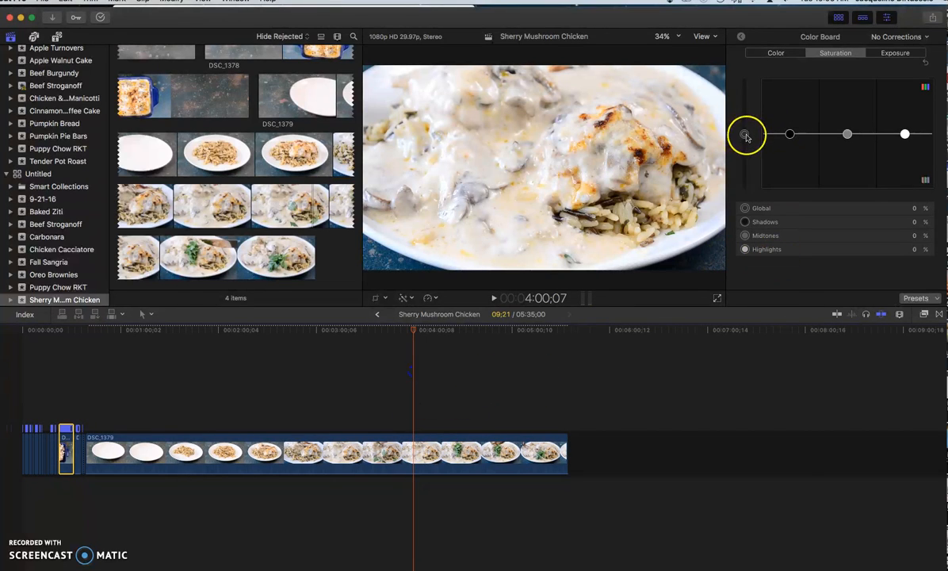
drag(745, 133, 745, 111)
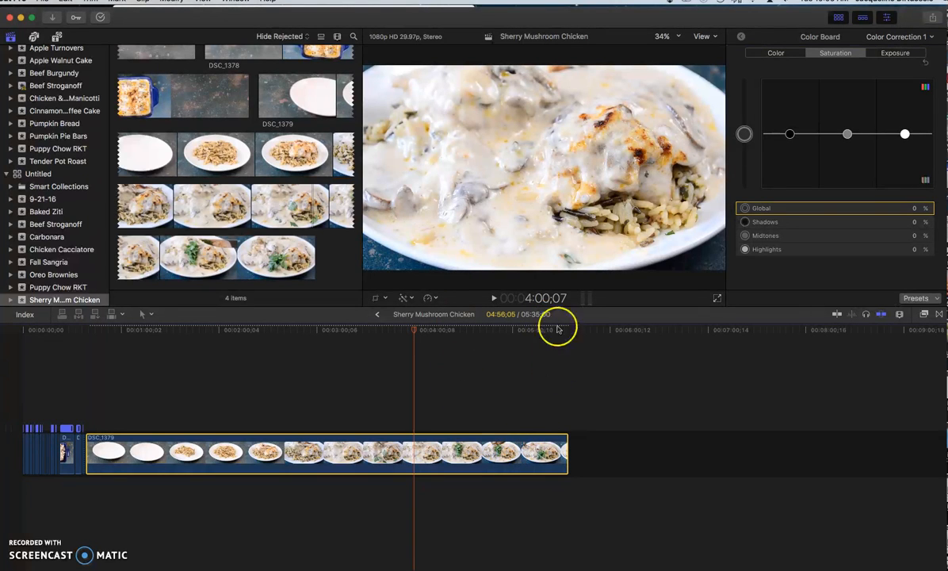
drag(744, 133, 744, 117)
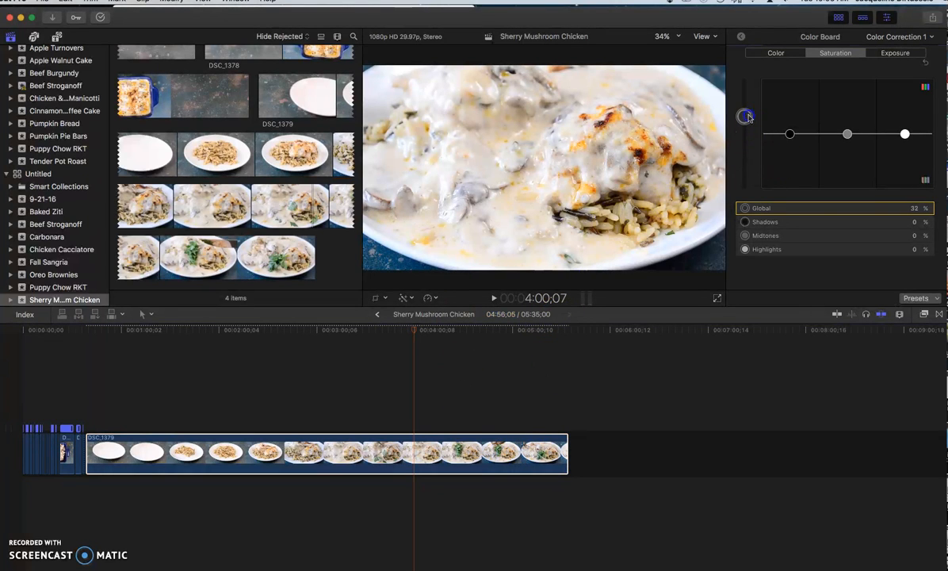
drag(745, 117, 745, 130)
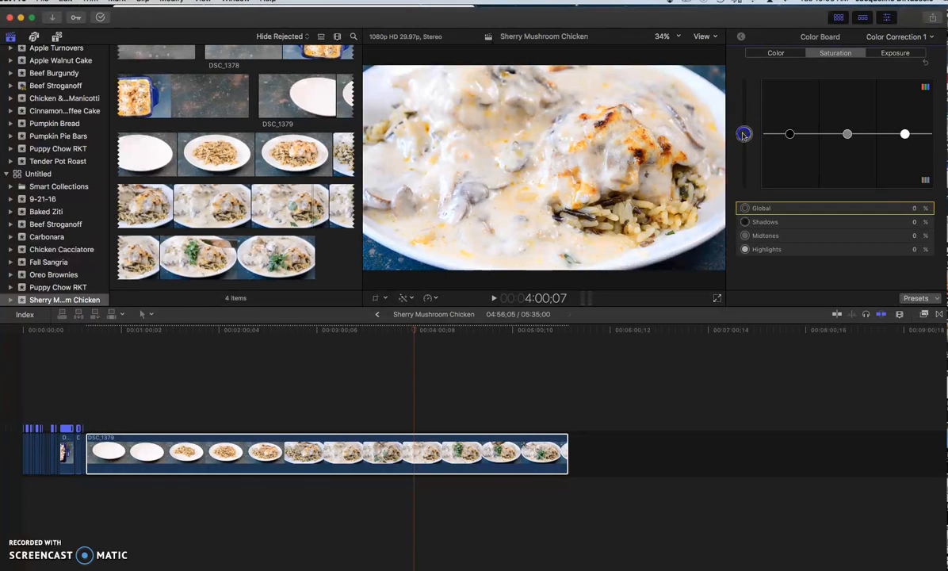
drag(744, 133, 847, 133)
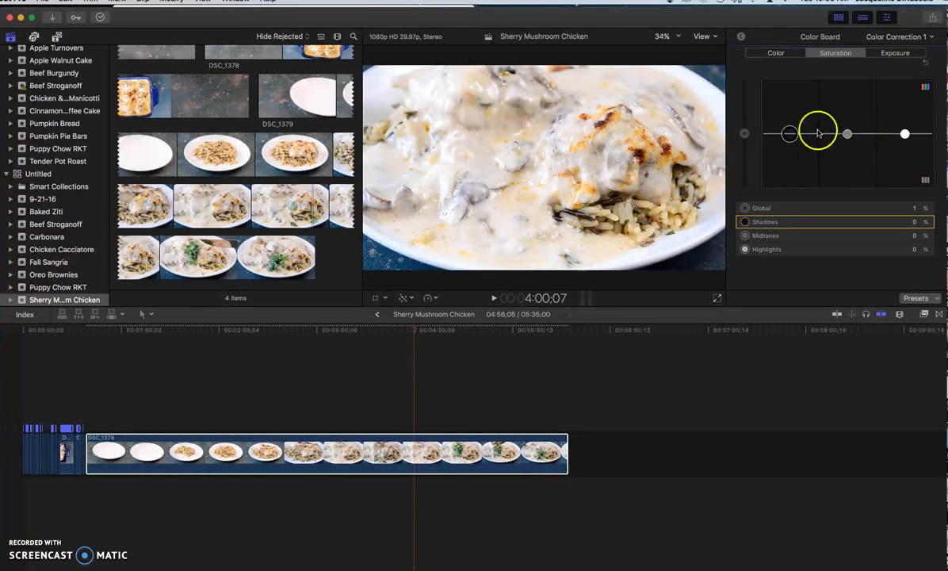
Step: Try shadow saturation at several strengths and settle it at a subtle level
drag(816, 134, 788, 134)
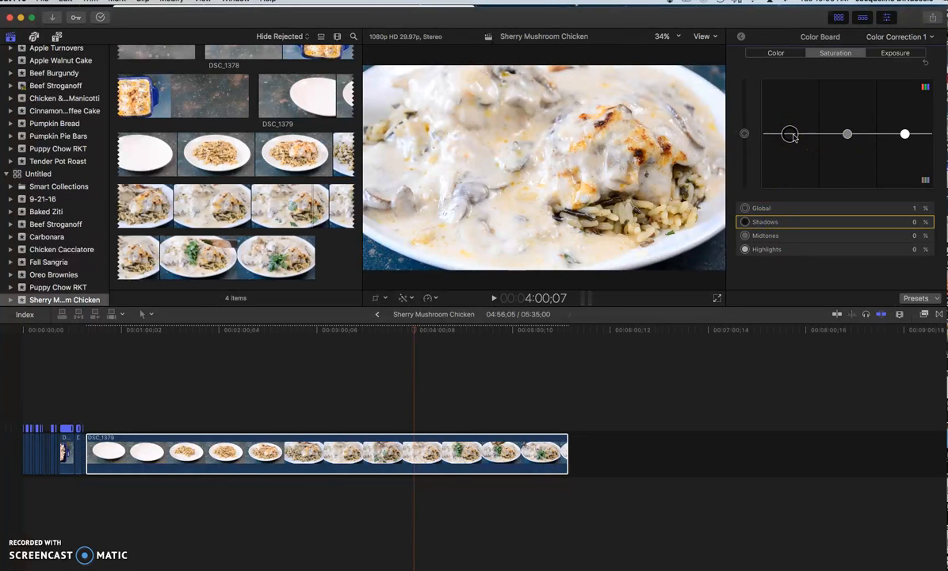
drag(791, 133, 791, 120)
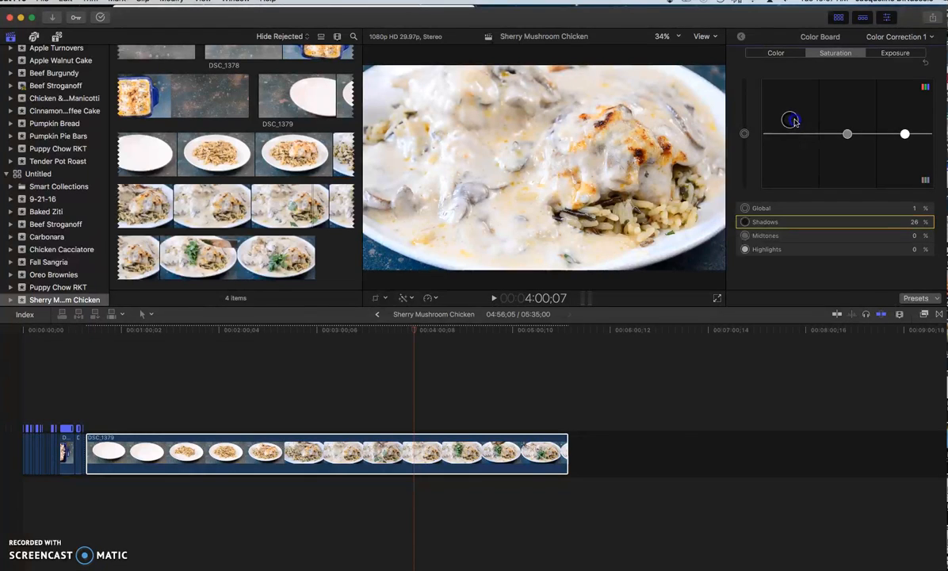
drag(790, 120, 791, 106)
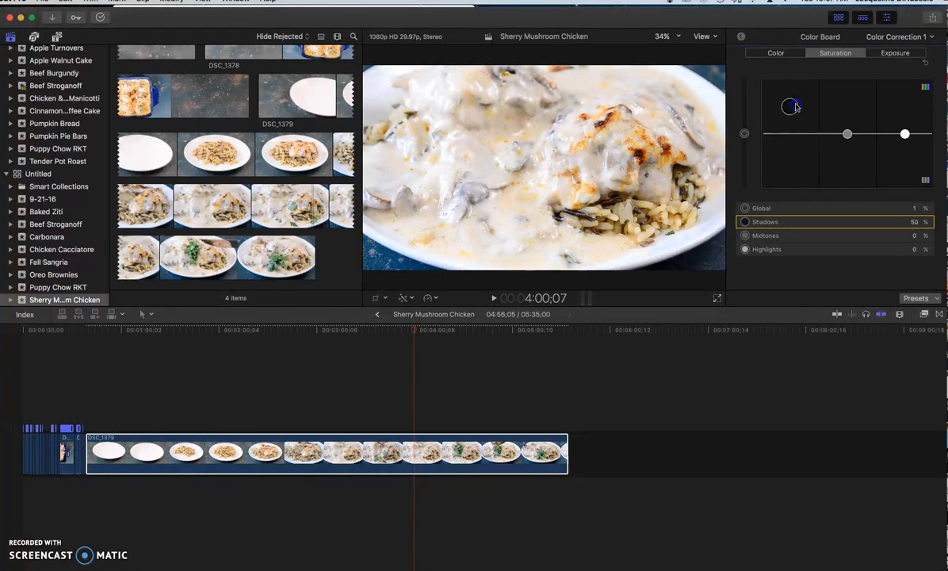
drag(789, 106, 789, 133)
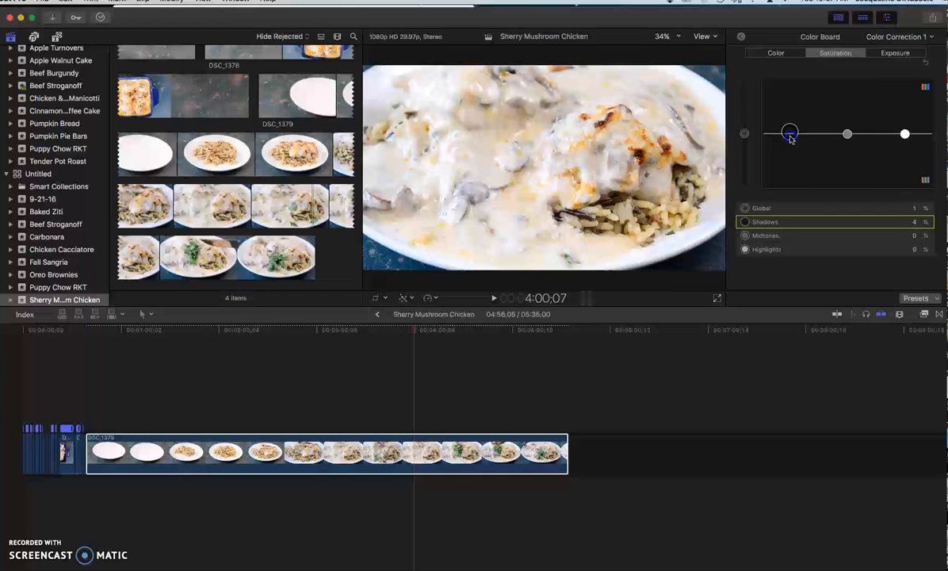
drag(789, 133, 787, 123)
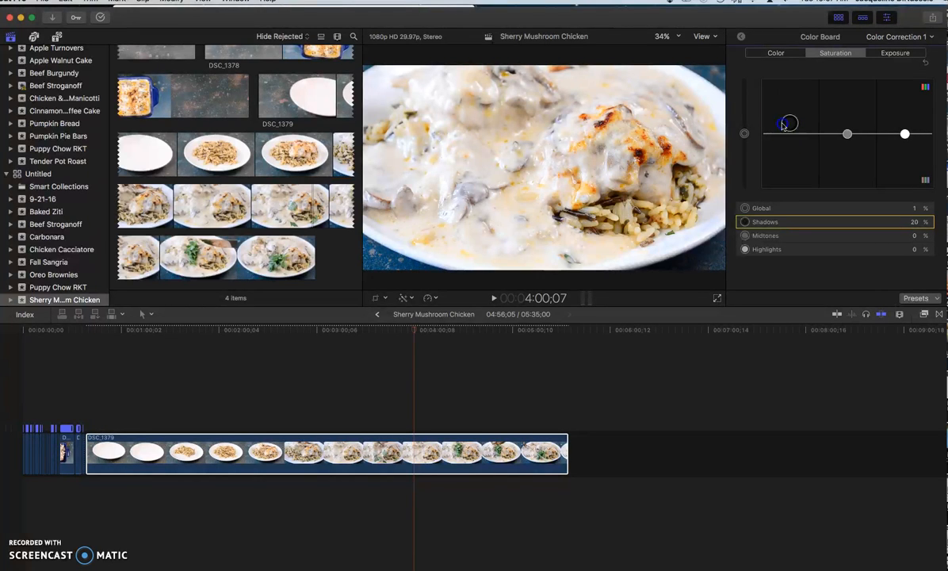
drag(788, 124, 788, 99)
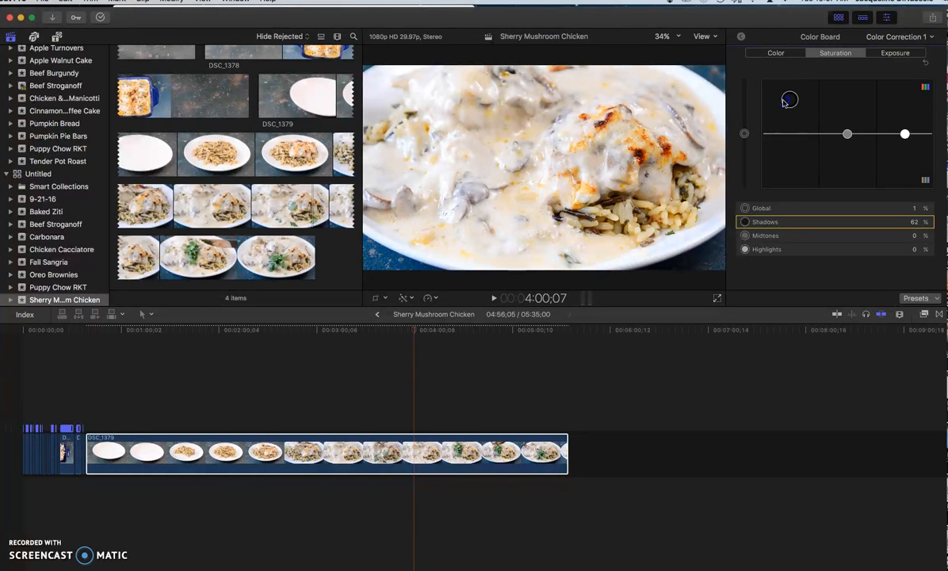
drag(788, 100, 788, 95)
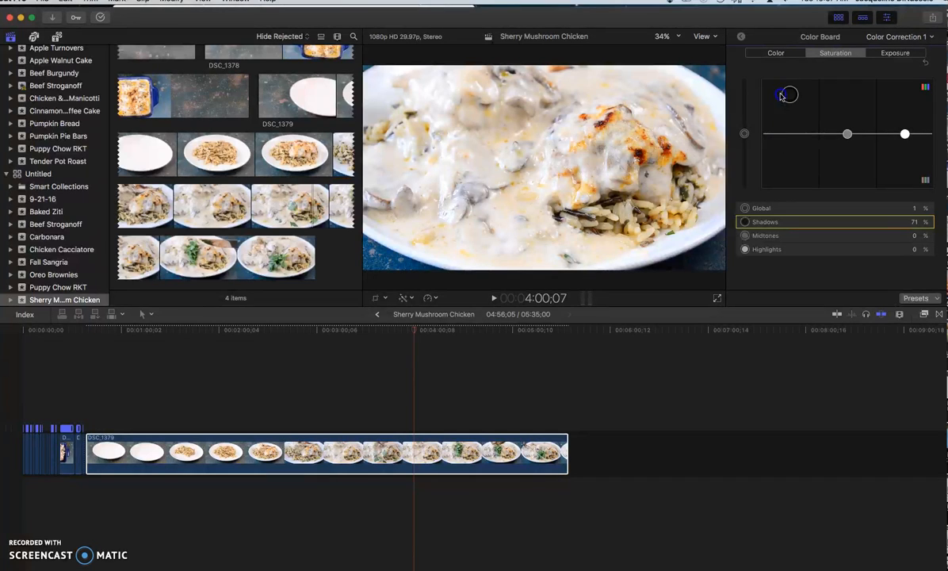
drag(788, 95, 788, 133)
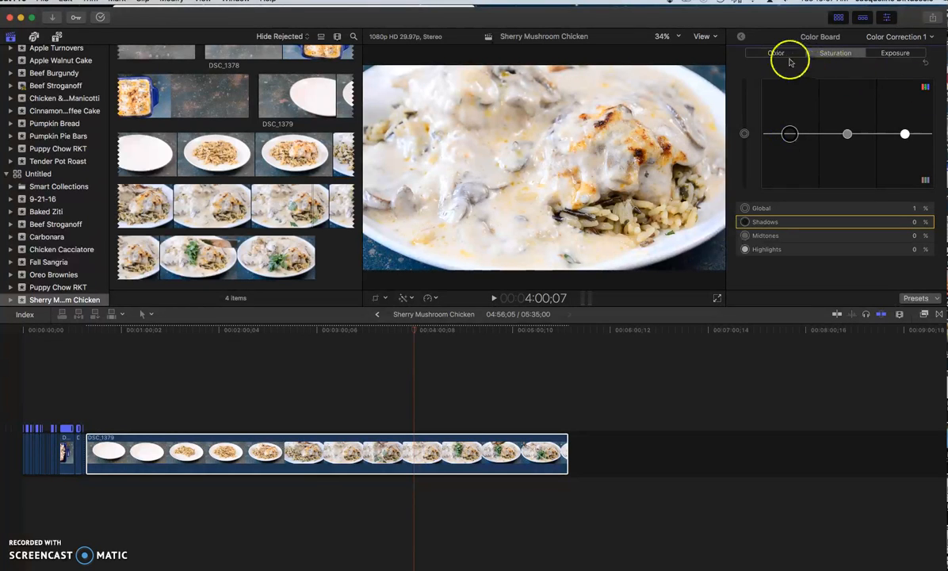
Step: Switch to the Color tint controls and try a different highlights tint
click(775, 52)
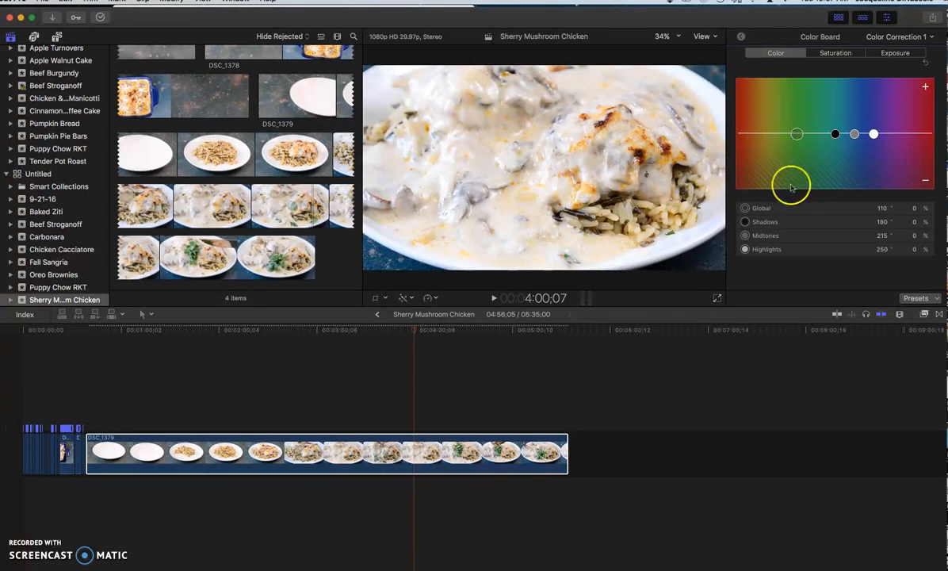
mouse_move(605, 339)
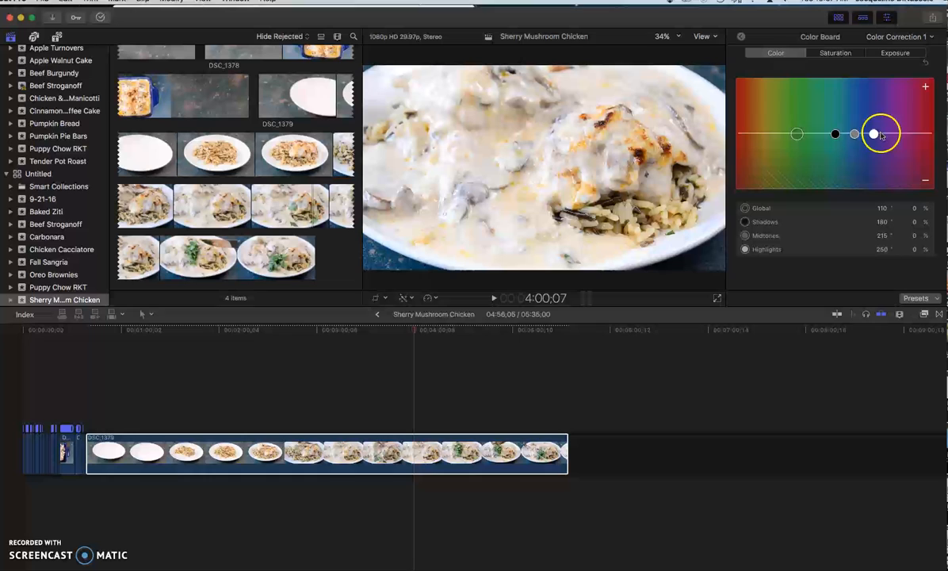
drag(875, 134, 765, 165)
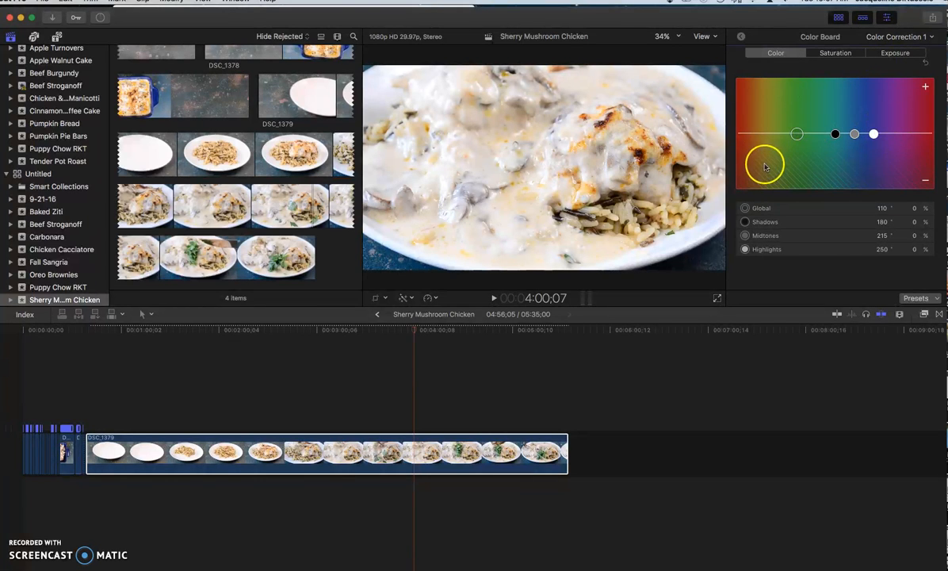
mouse_move(516, 452)
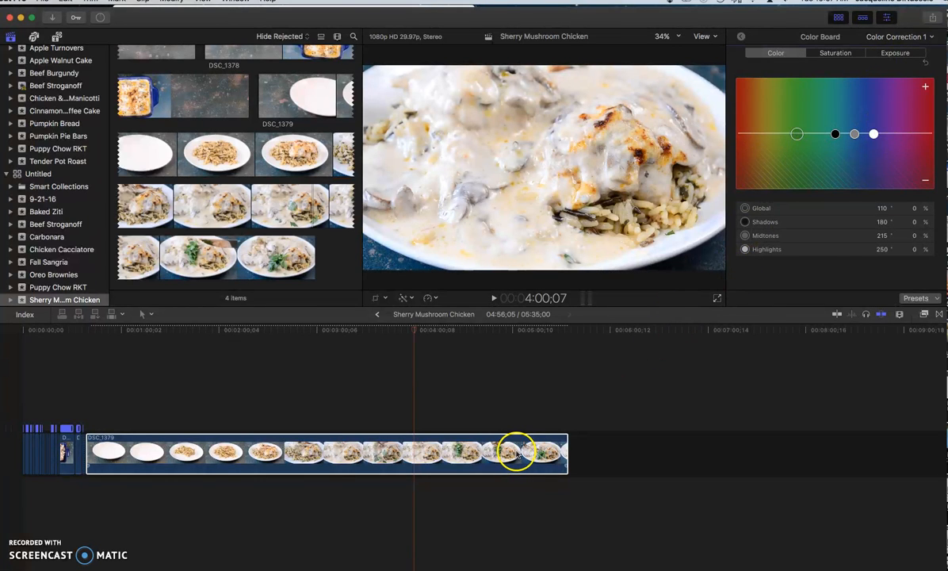
mouse_move(298, 428)
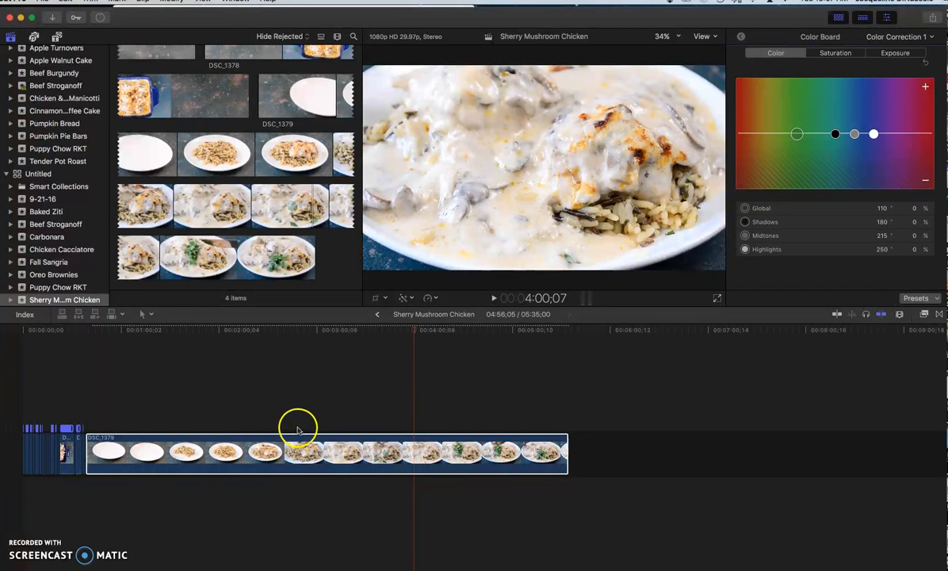
mouse_move(558, 453)
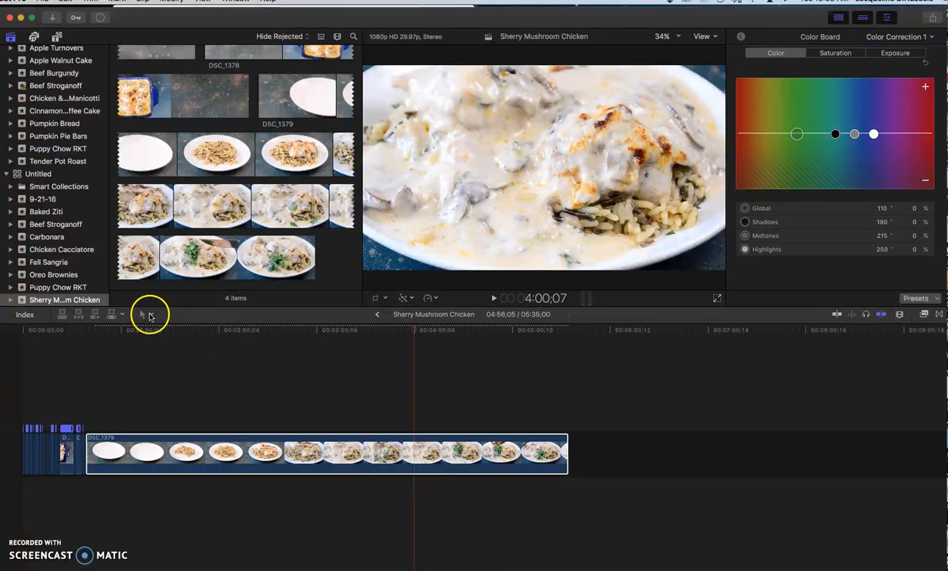
Step: Choose the Blade tool from the timeline tool pop-up
click(143, 314)
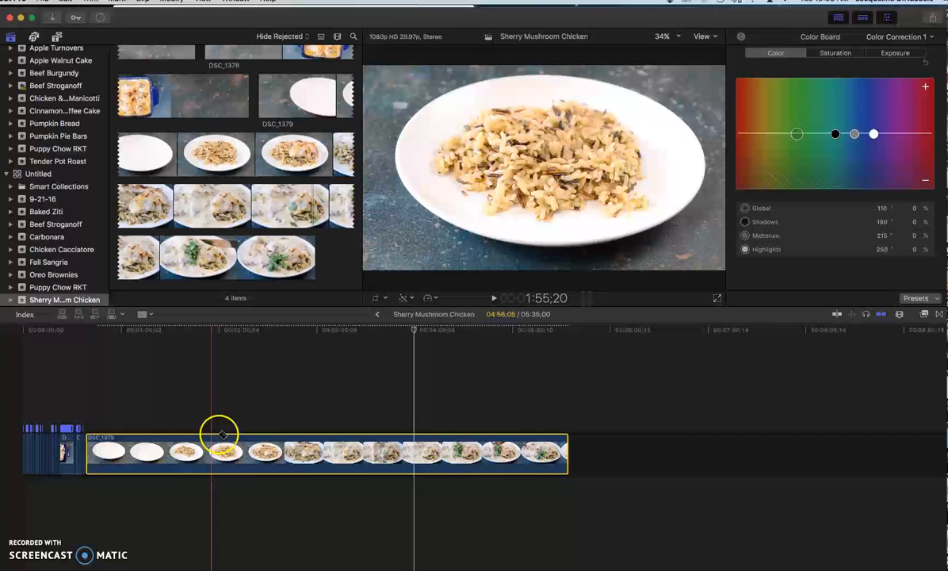
Step: Blade the clip at the rice plate shot and remove the unwanted section, shortening the project to 04:36:16
click(109, 450)
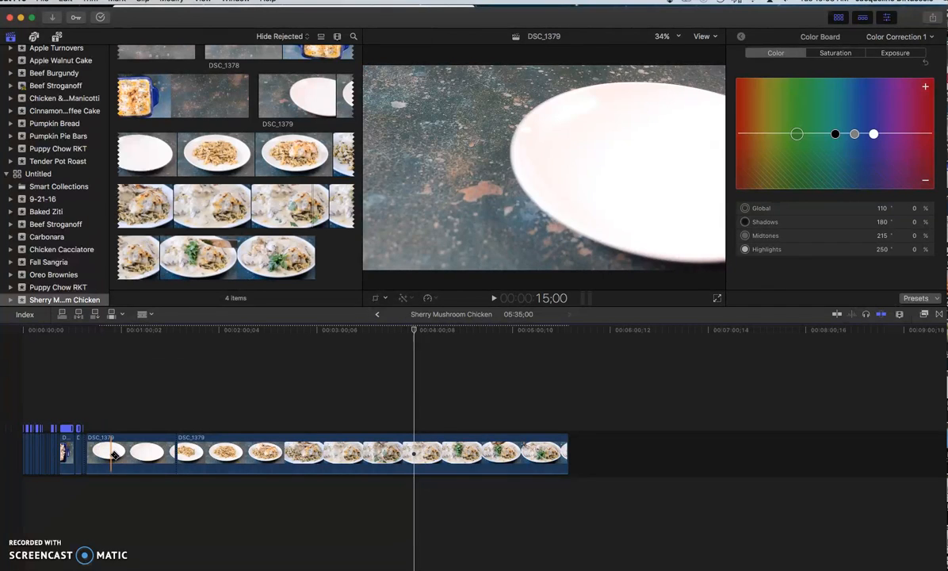
click(115, 452)
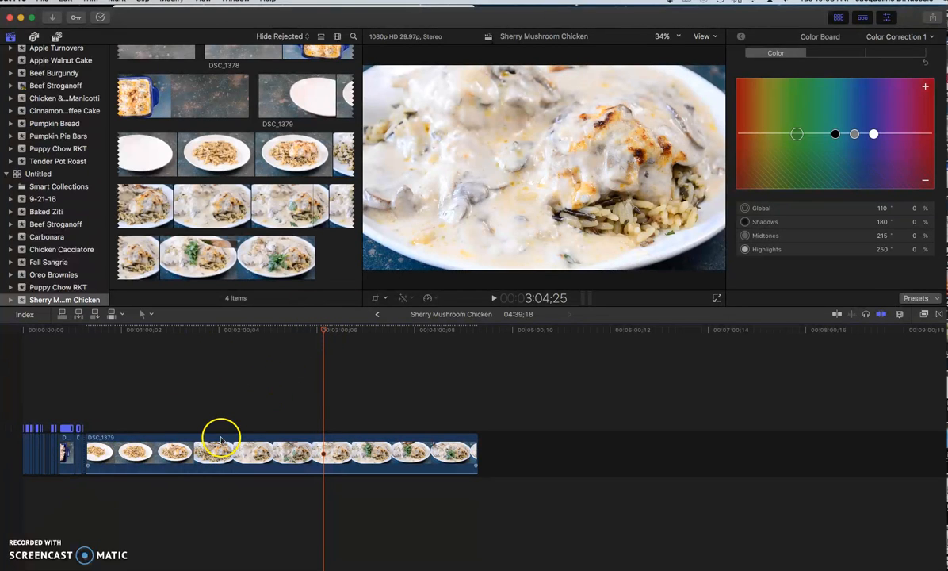
Step: Blade the early rice-on-plate stretch of DSC_1379 into several shorter pieces
click(98, 451)
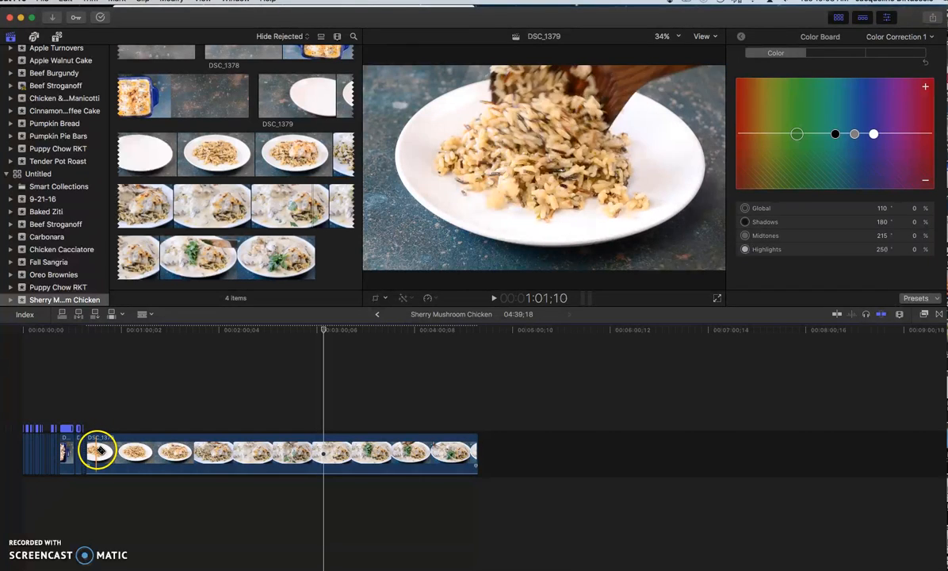
click(133, 452)
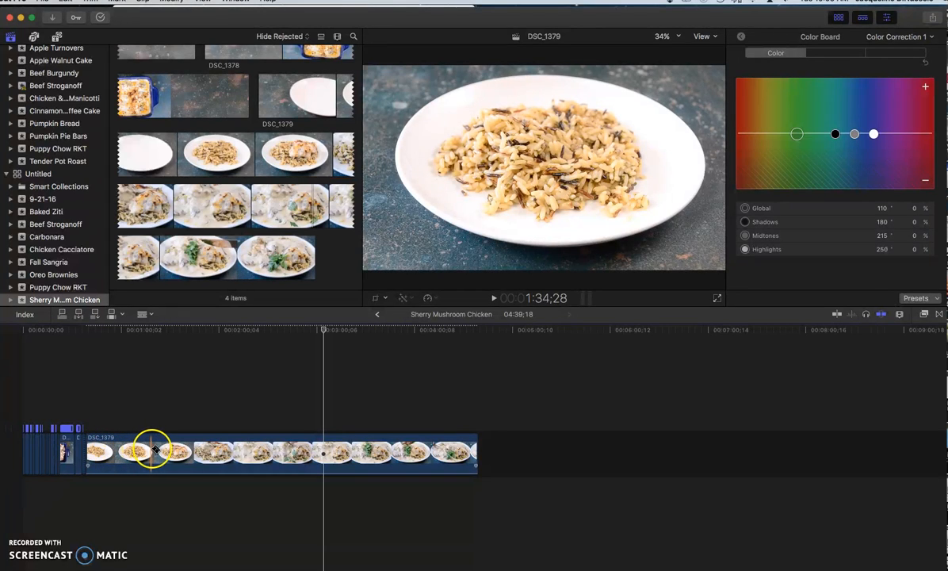
drag(151, 452, 127, 451)
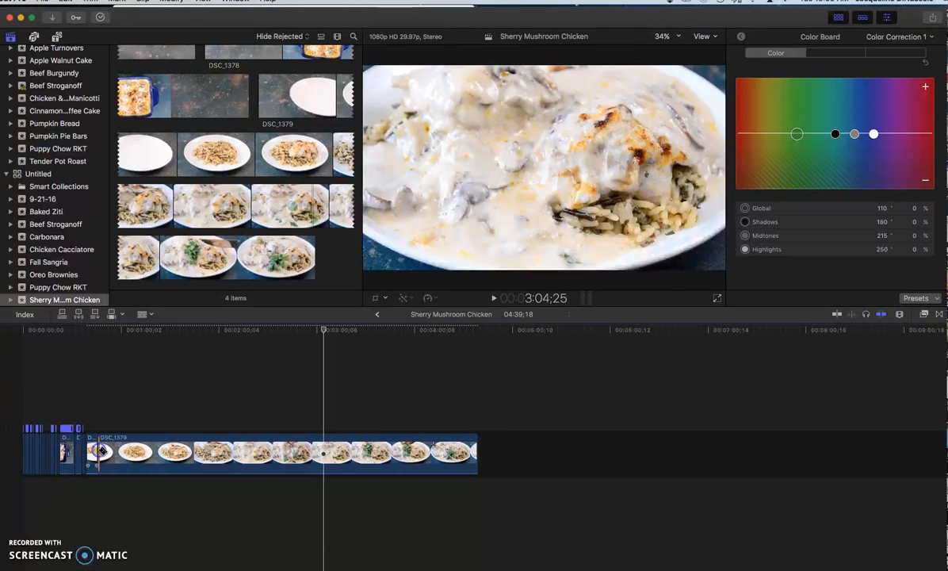
click(124, 452)
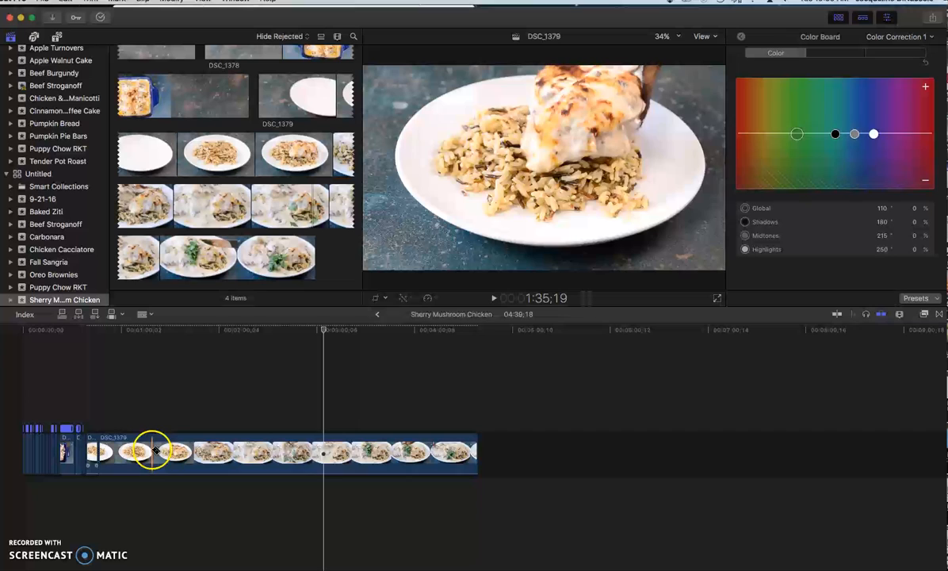
click(150, 451)
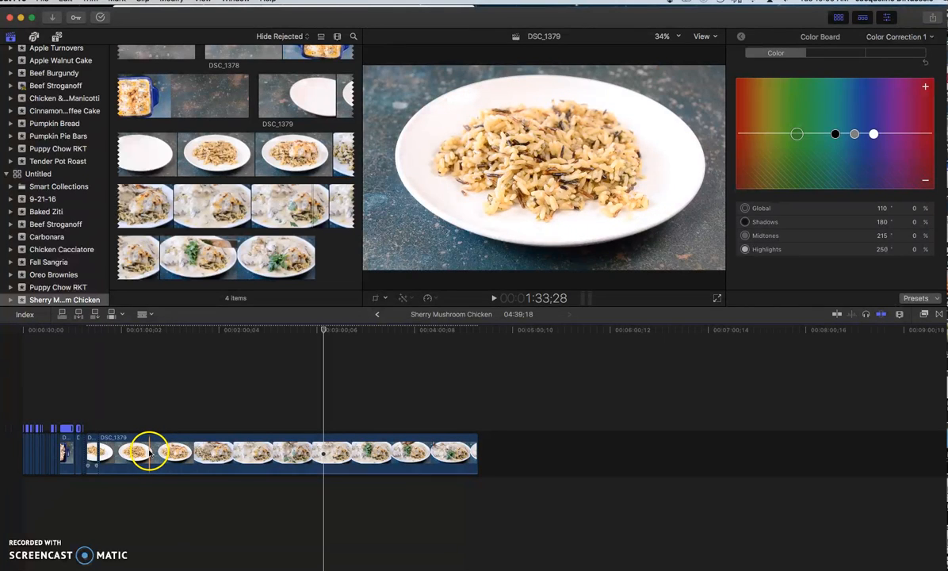
click(156, 451)
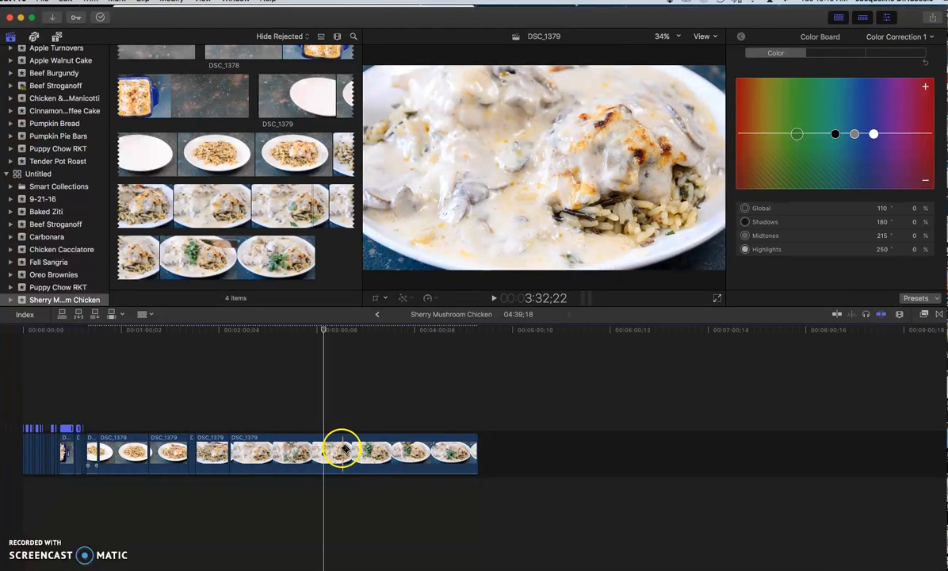
Step: Blade the later creamy mushroom chicken footage at the fork-tasting moments
drag(342, 447, 333, 444)
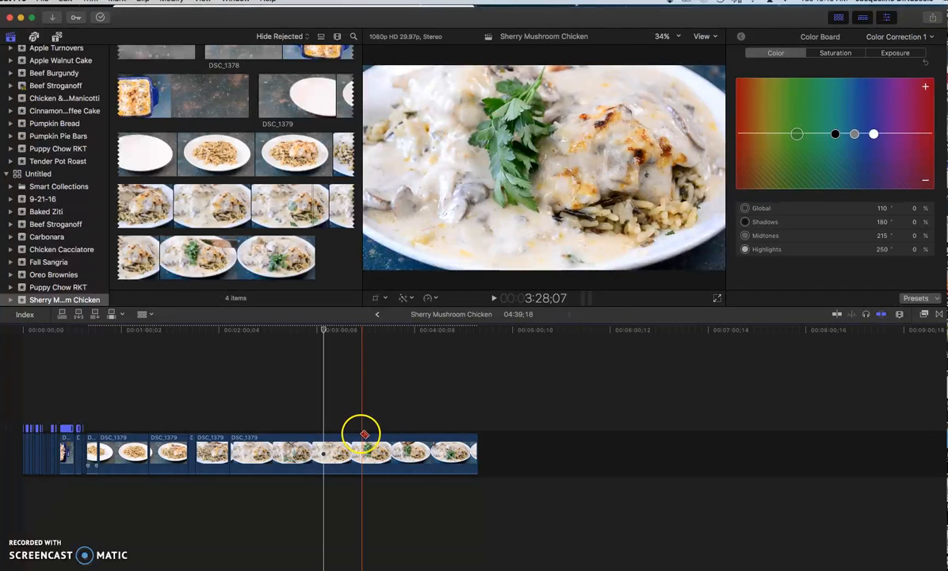
drag(361, 434, 353, 435)
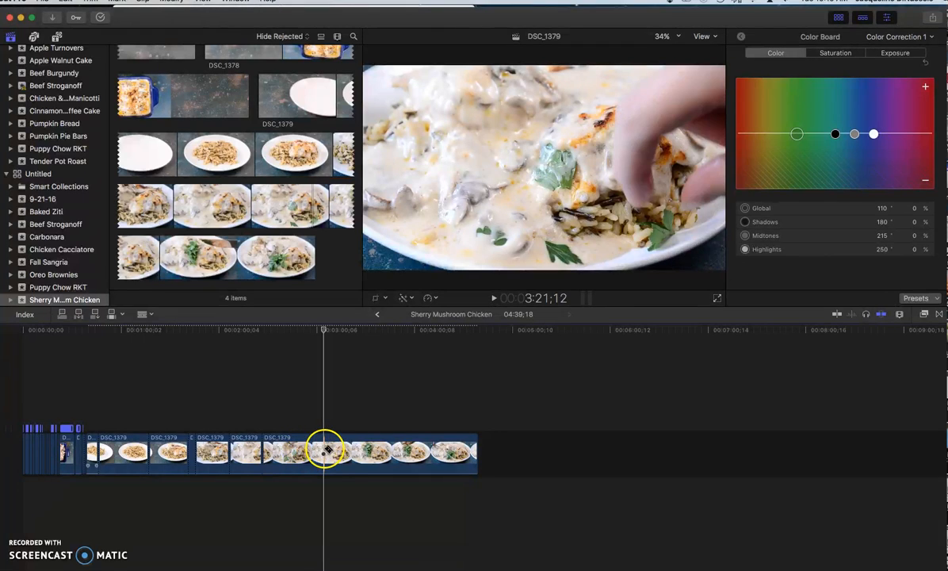
drag(325, 450, 357, 450)
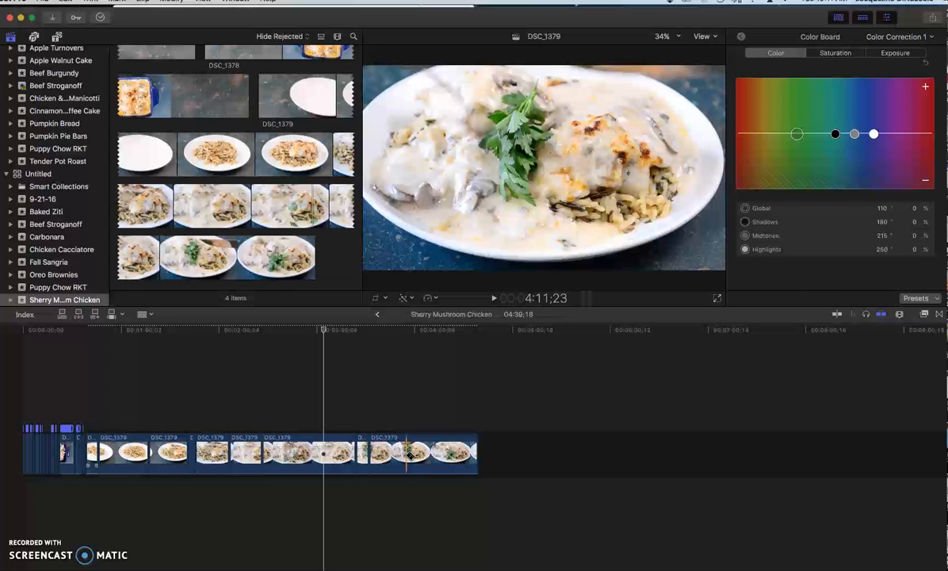
click(416, 454)
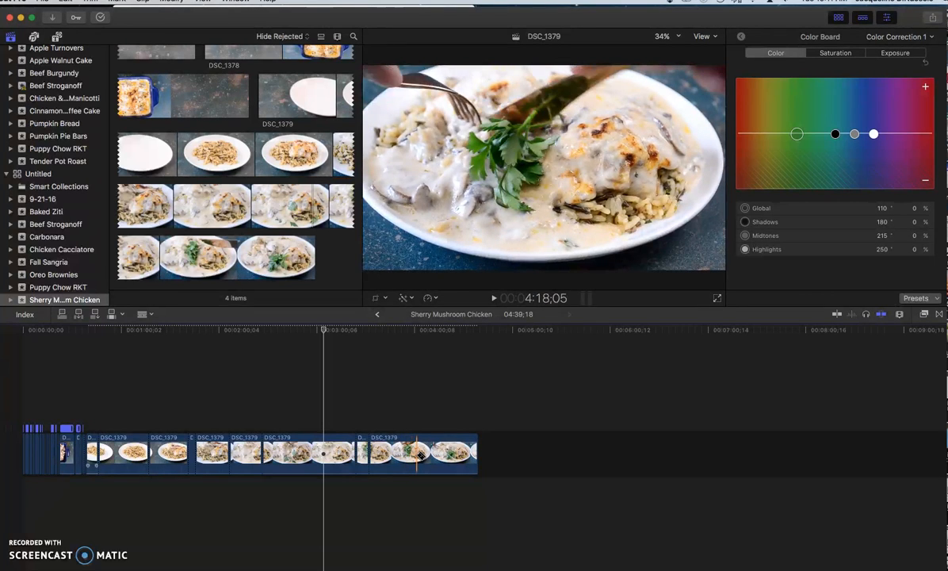
click(426, 452)
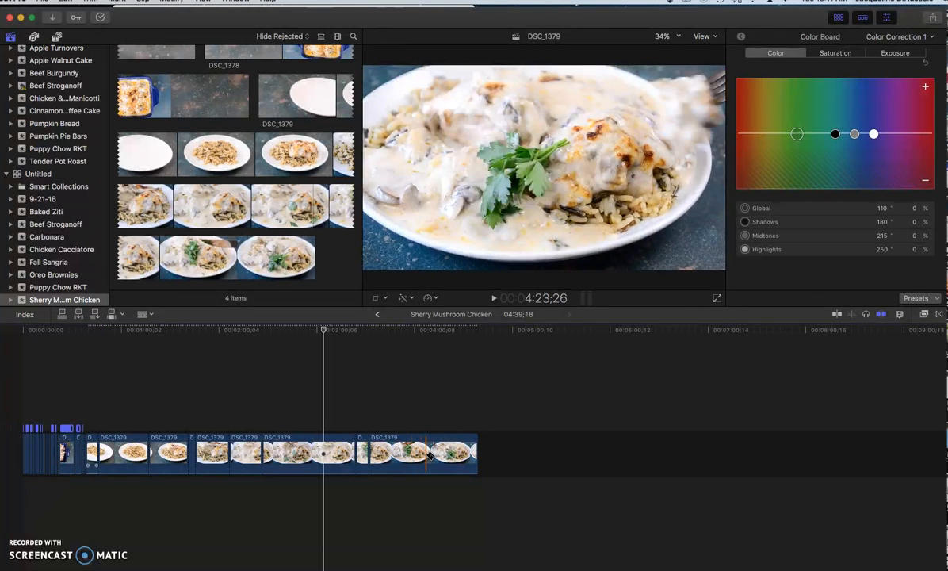
click(420, 453)
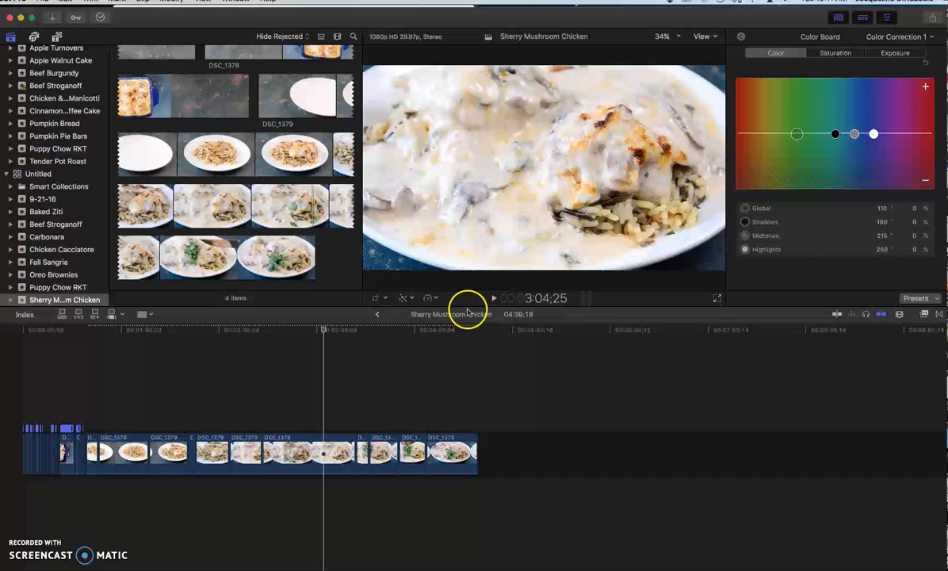
Step: Delete the unwanted opening and leftover ending pieces, cutting the project to about two minutes
click(111, 452)
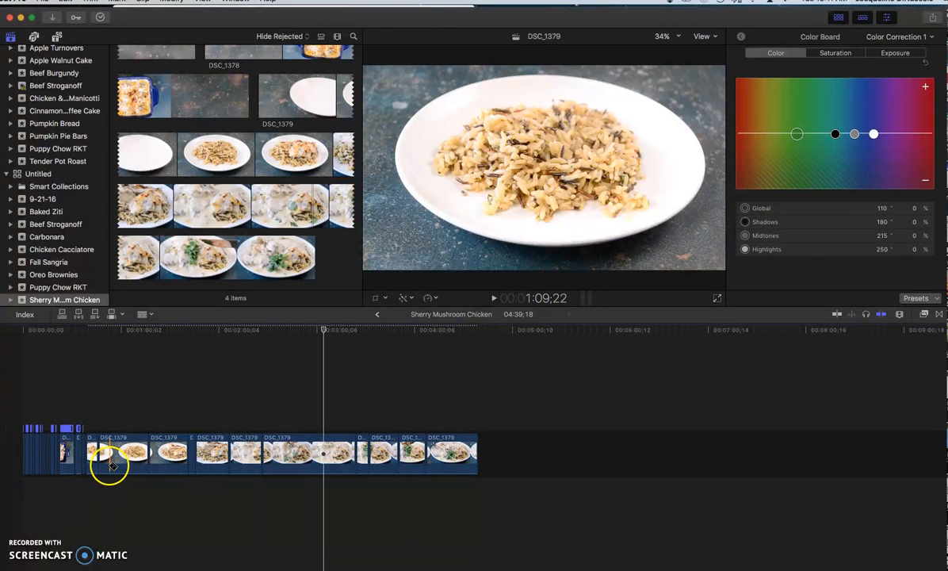
click(114, 452)
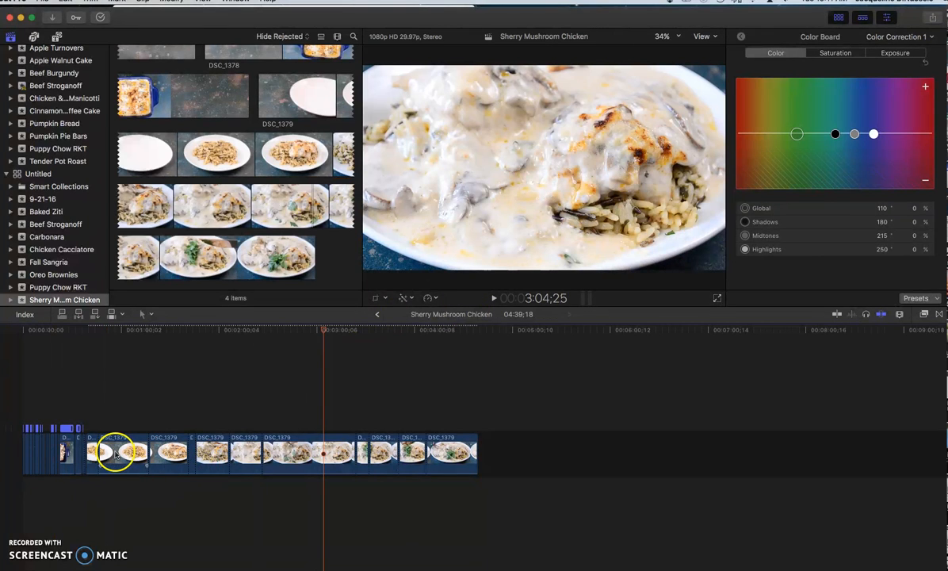
click(194, 342)
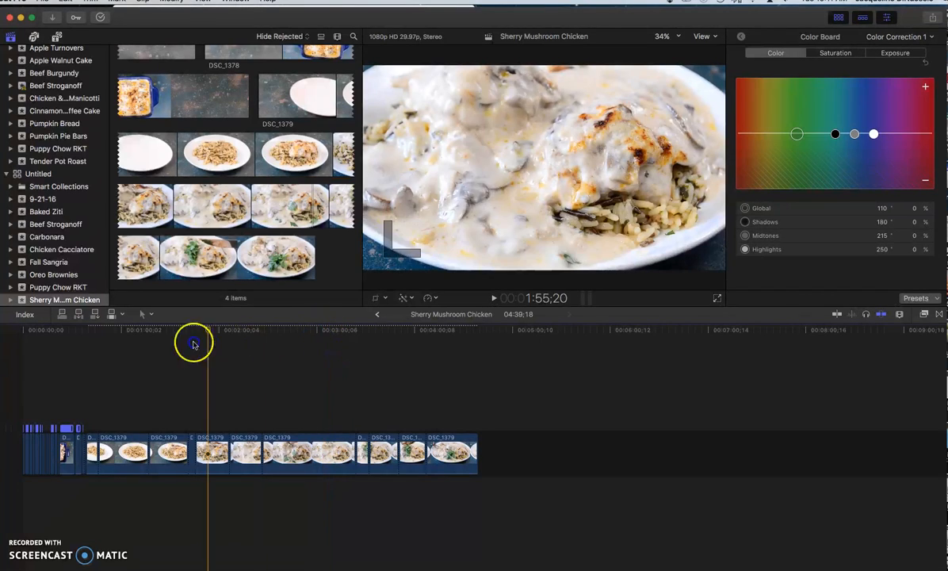
click(133, 349)
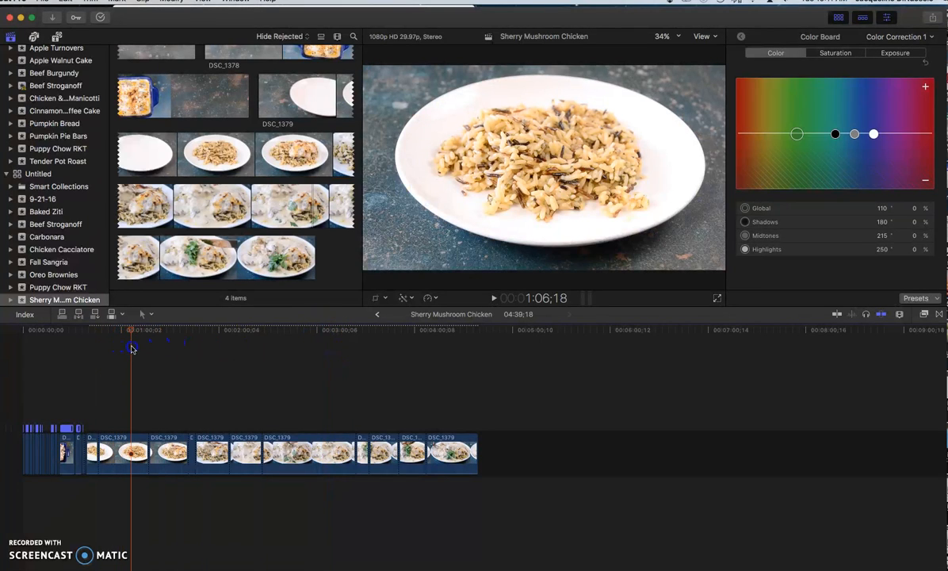
click(124, 452)
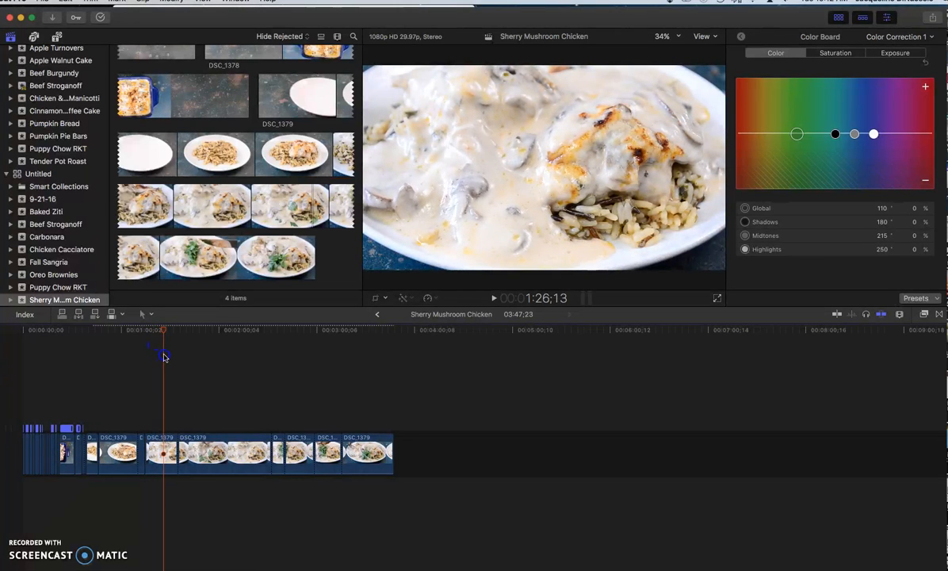
click(225, 452)
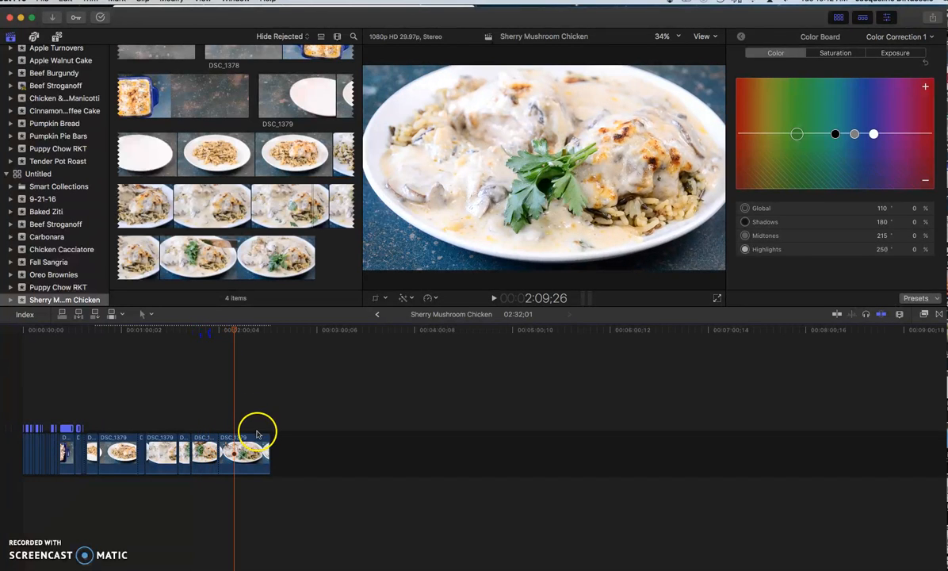
click(244, 451)
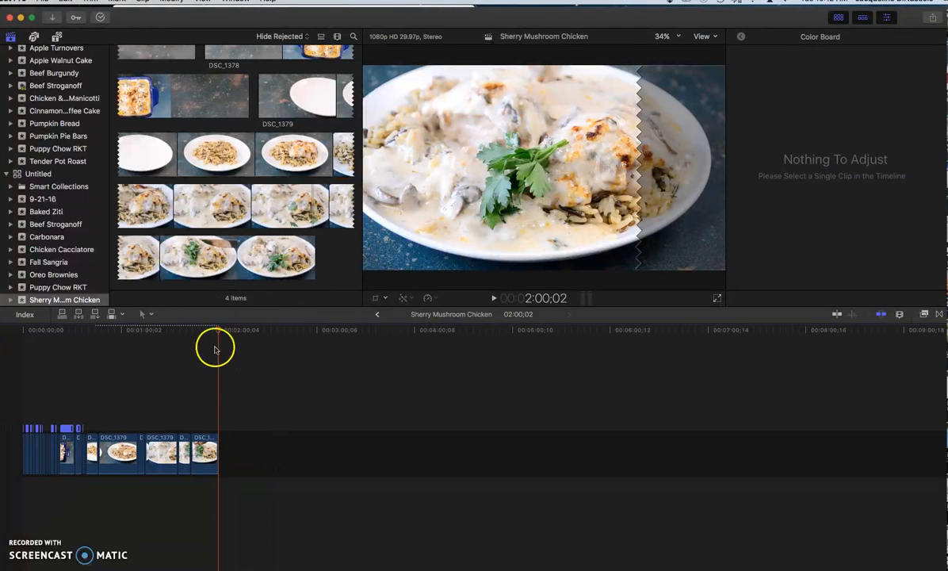
Step: Enlarge the clips in the timeline via the Clip Appearance zoom slider
click(901, 314)
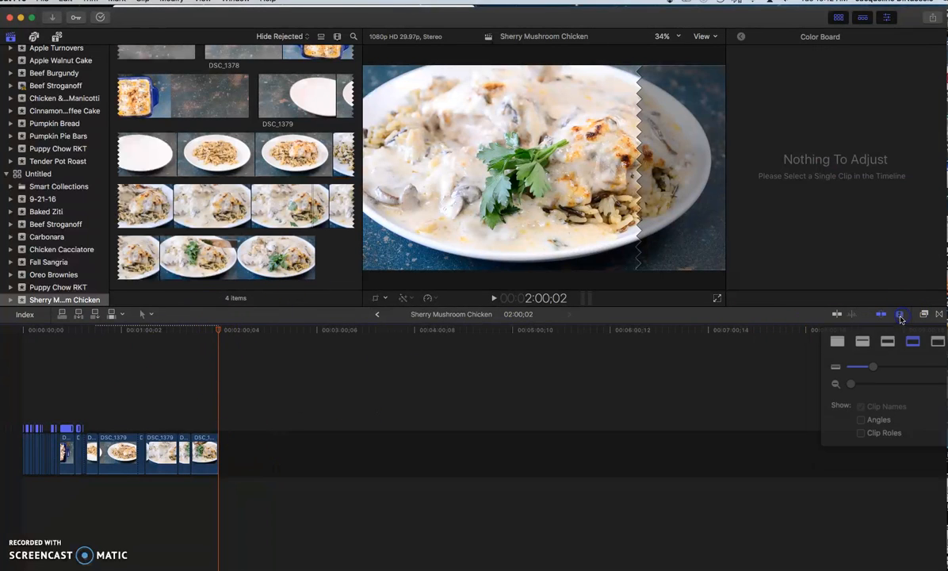
drag(850, 382, 864, 382)
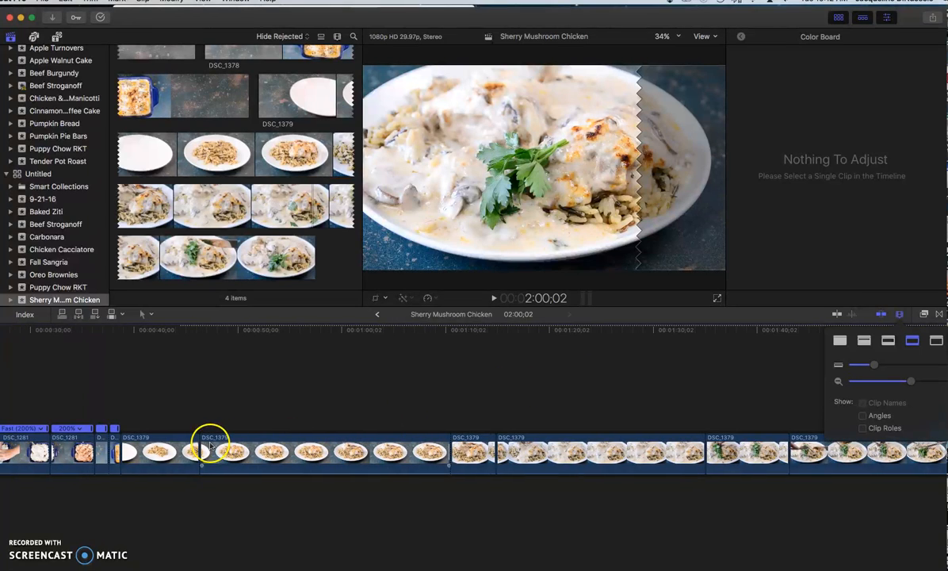
Step: Retime all selected clips to Fast 2x, shrinking the project to 01:18:14, then deselect
click(172, 454)
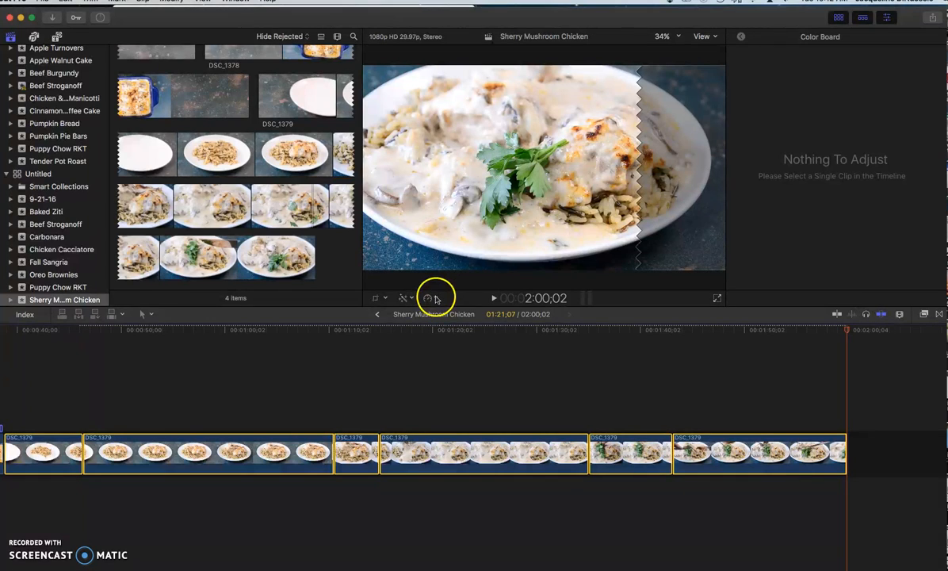
click(428, 298)
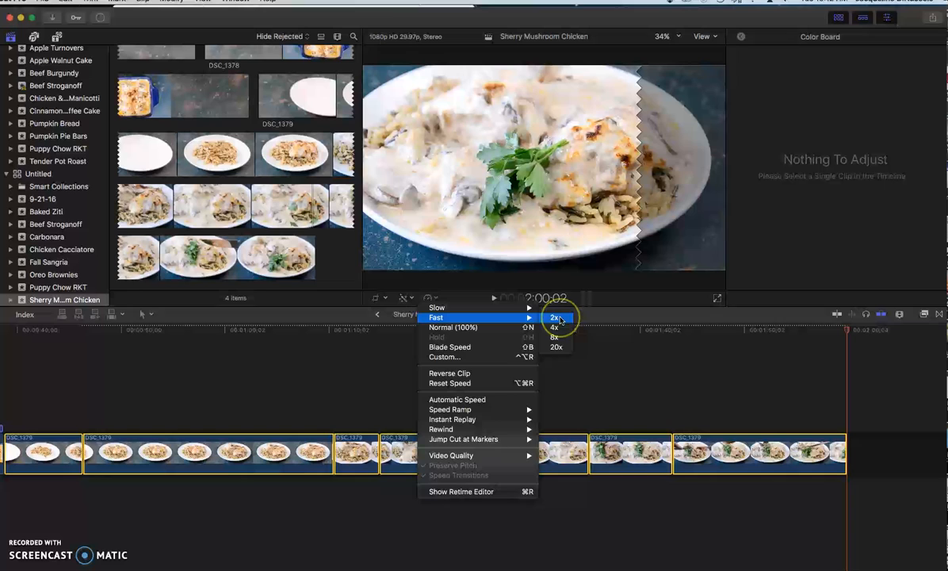
click(555, 317)
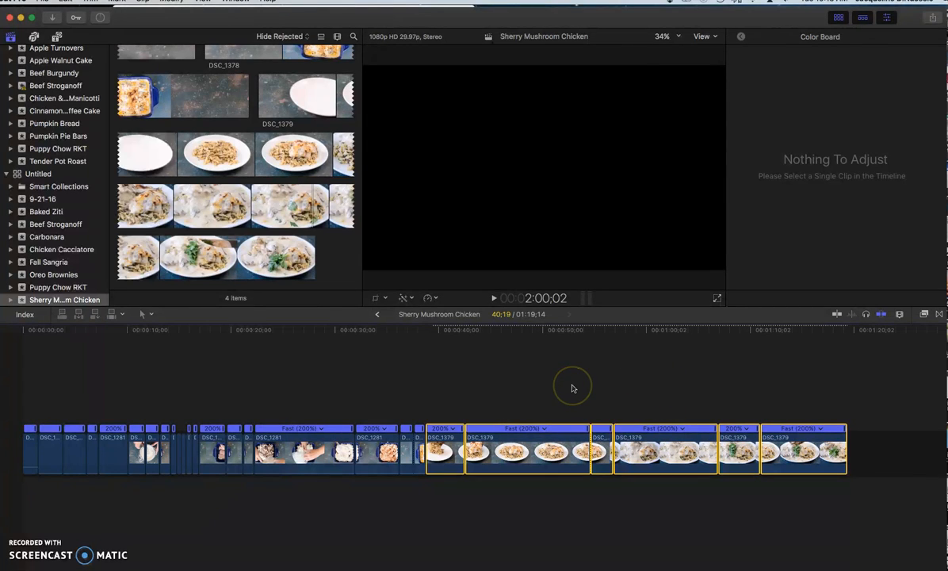
mouse_move(431, 398)
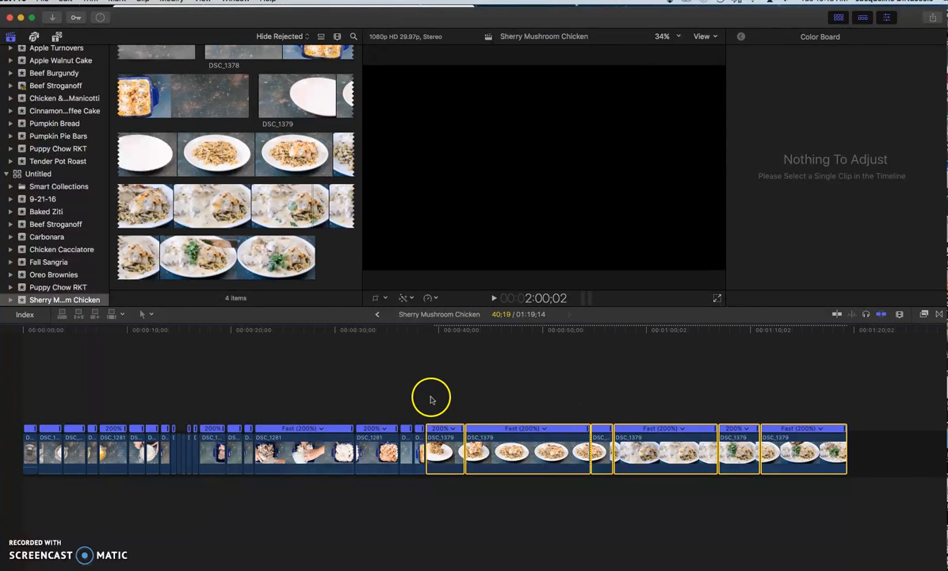
click(441, 447)
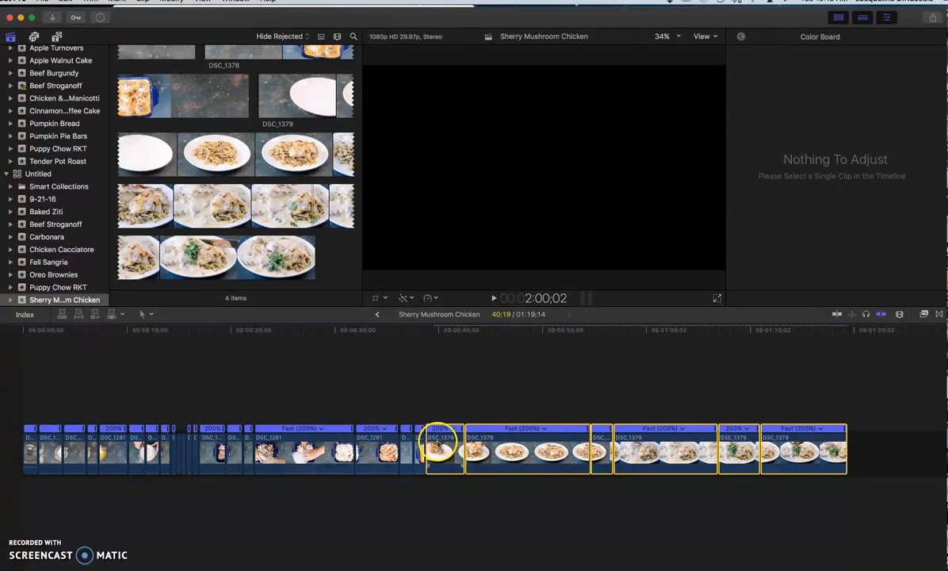
click(480, 438)
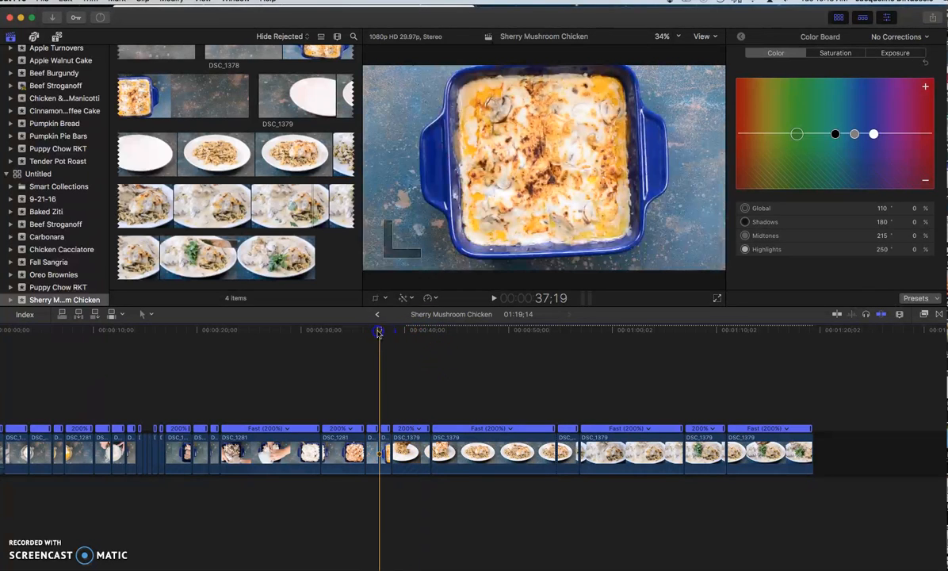
click(431, 332)
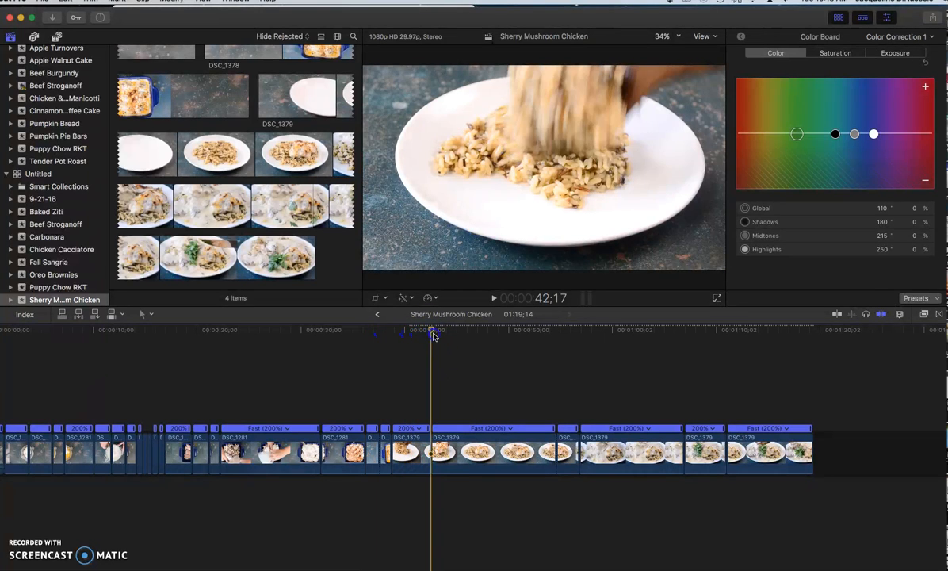
click(536, 339)
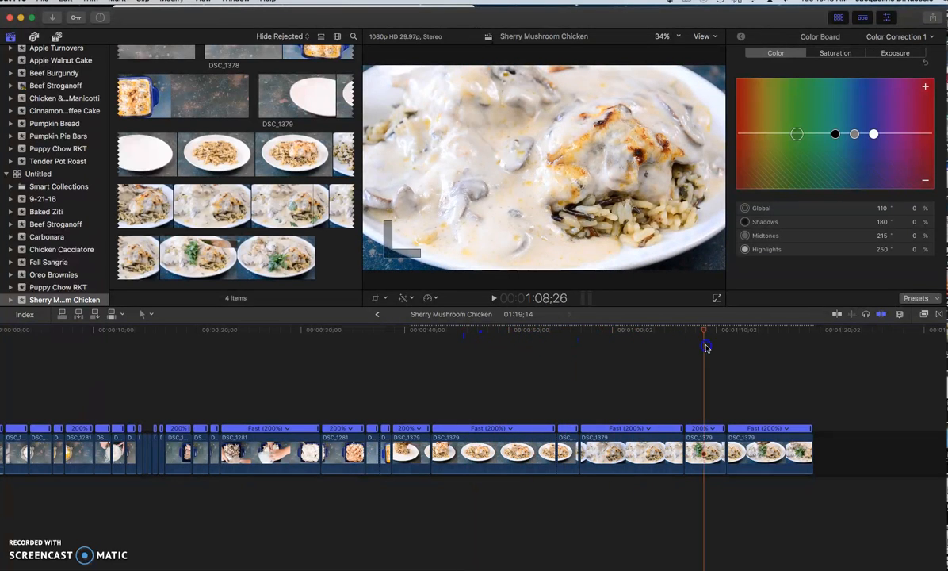
click(431, 330)
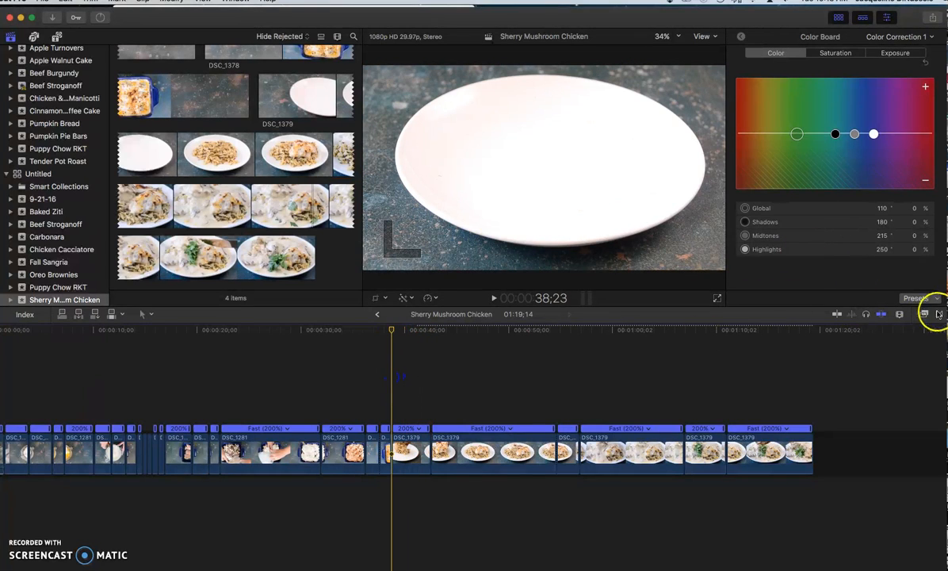
Step: Browse the installed transitions, previewing styles such as Concentric
click(939, 314)
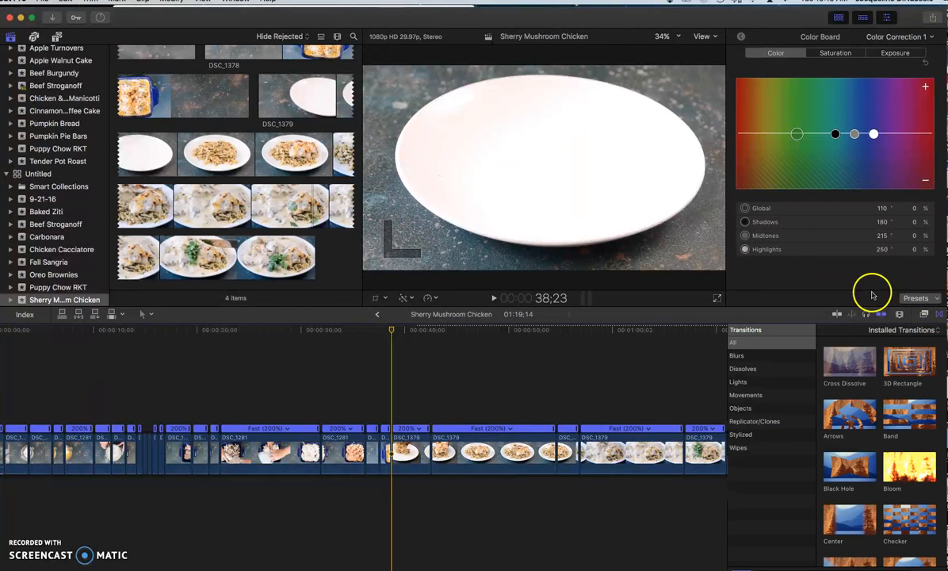
mouse_move(812, 368)
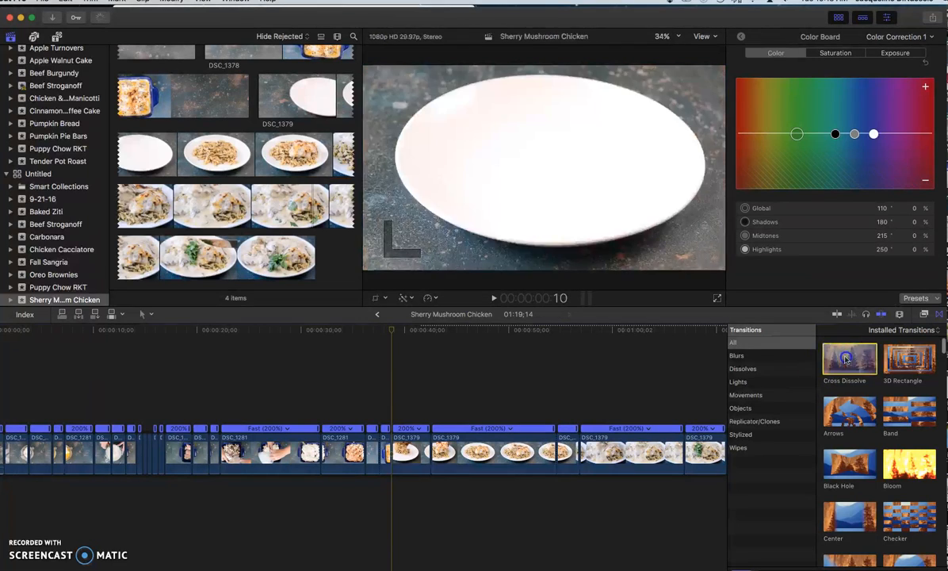
click(850, 358)
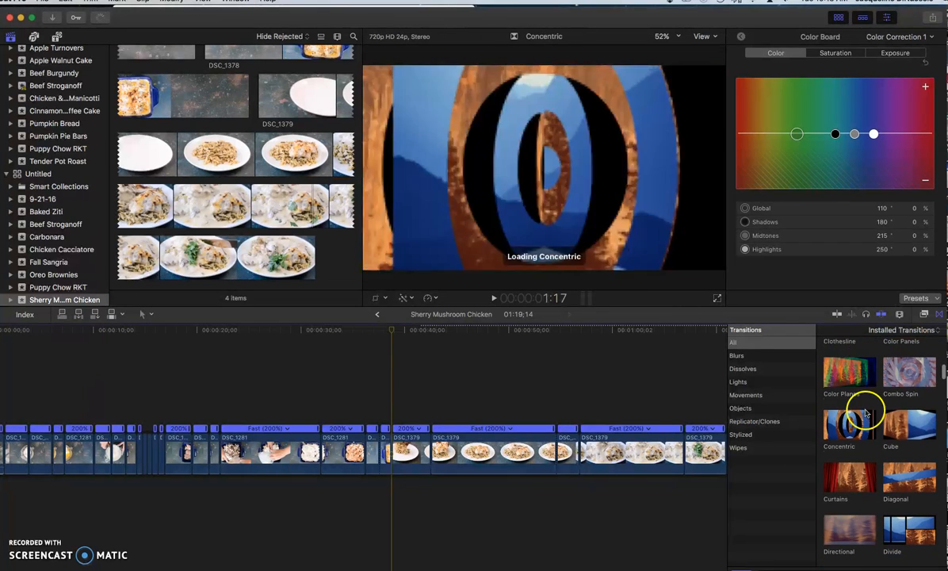
scroll(down, 3)
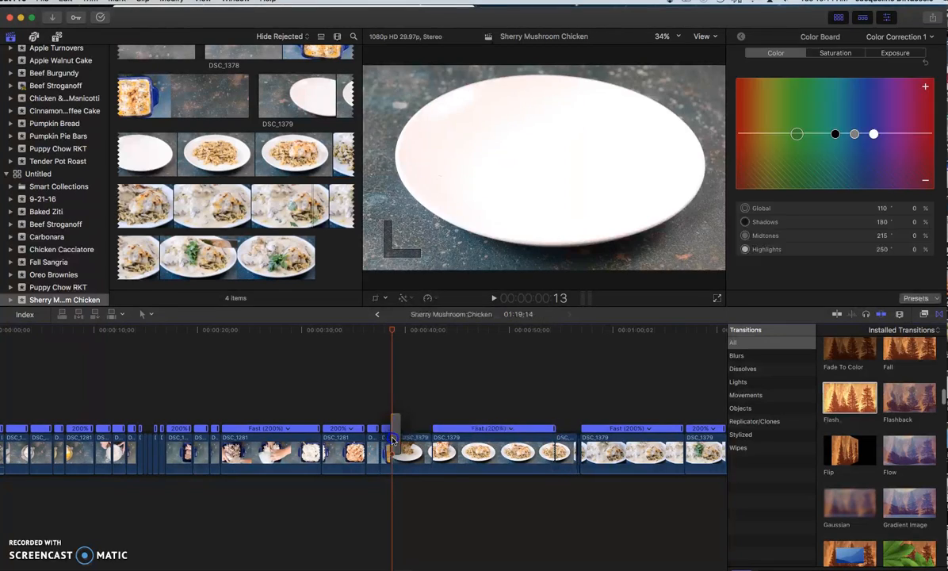
Step: Drop a transition onto an edit point between two early clips and select the casserole clip
click(393, 330)
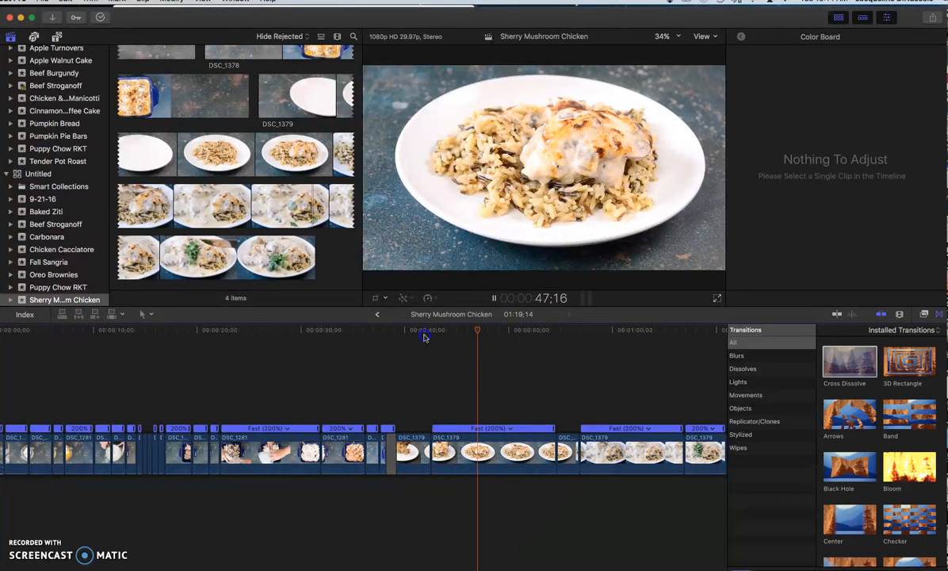
mouse_move(377, 331)
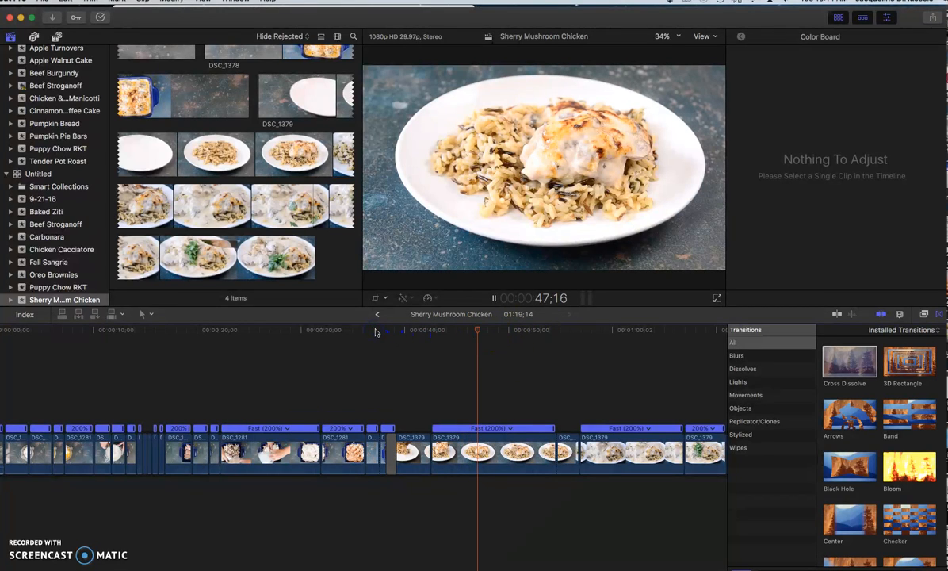
click(381, 330)
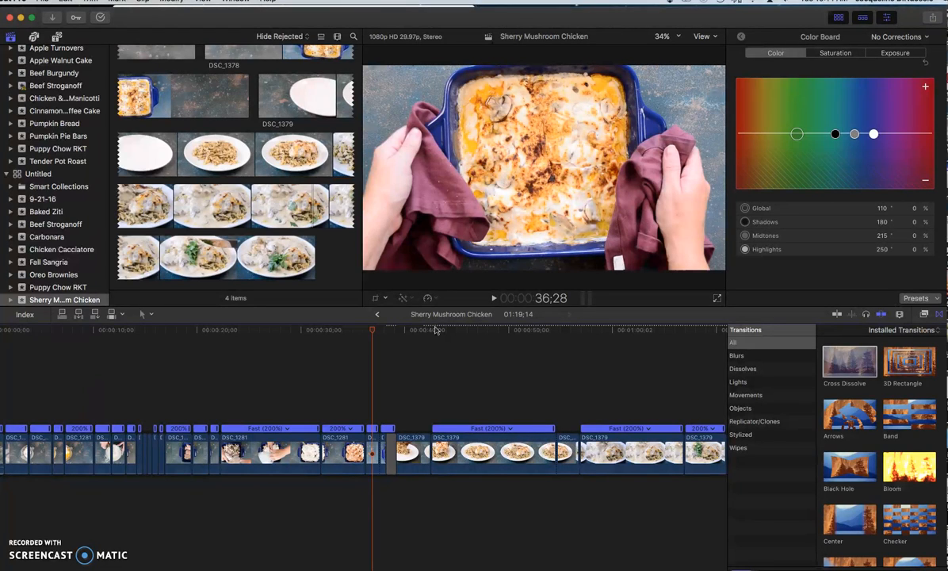
mouse_move(409, 355)
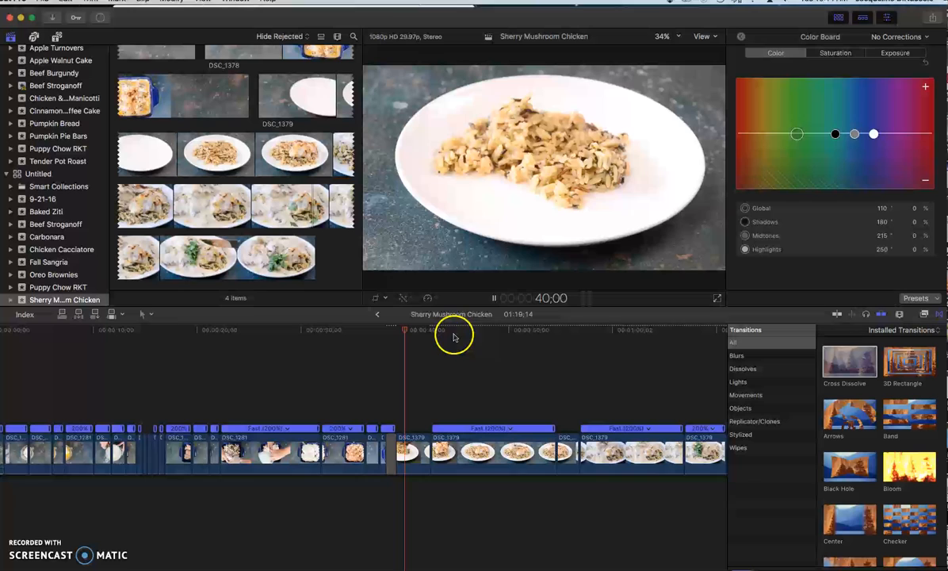
Step: Select a plated chicken clip for Color Correction 1, then return the playhead near the start
click(428, 328)
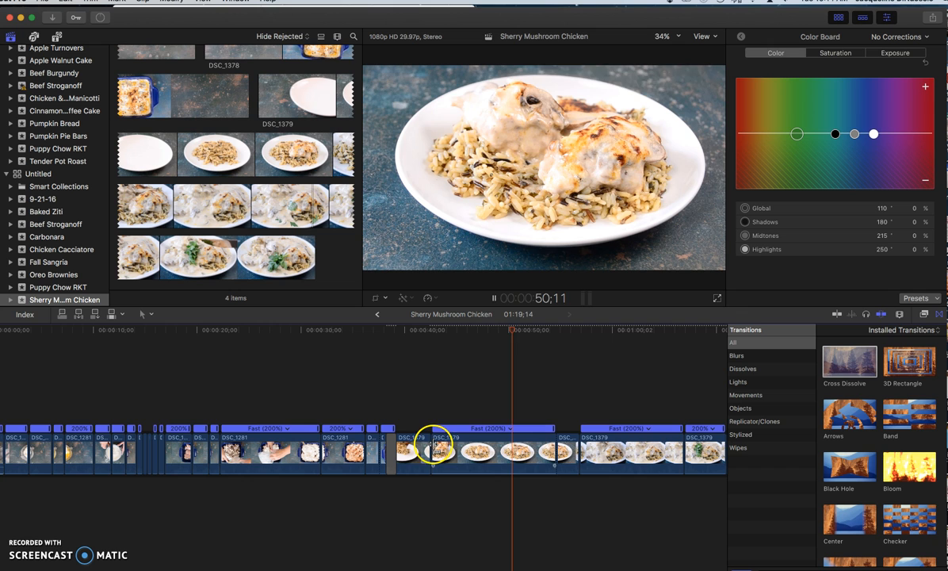
click(505, 330)
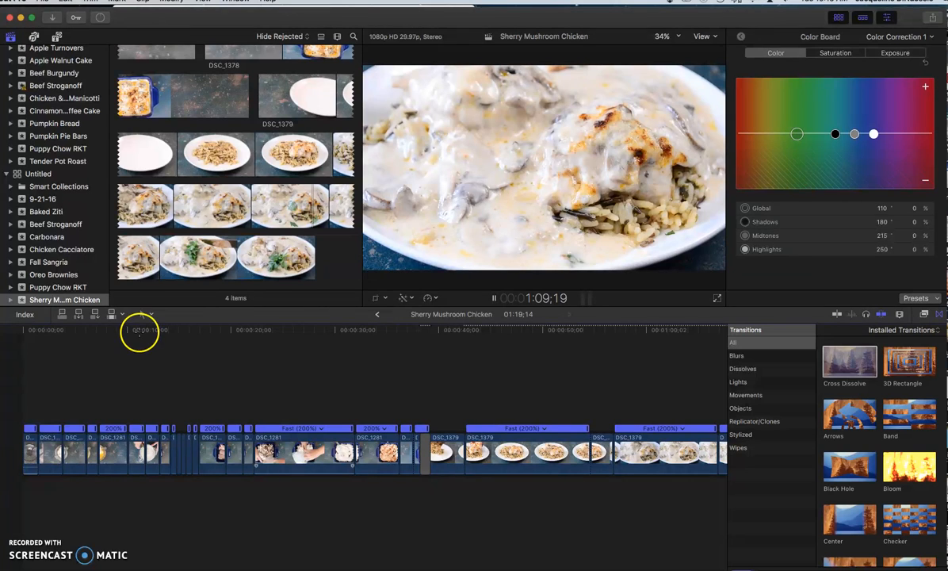
click(139, 330)
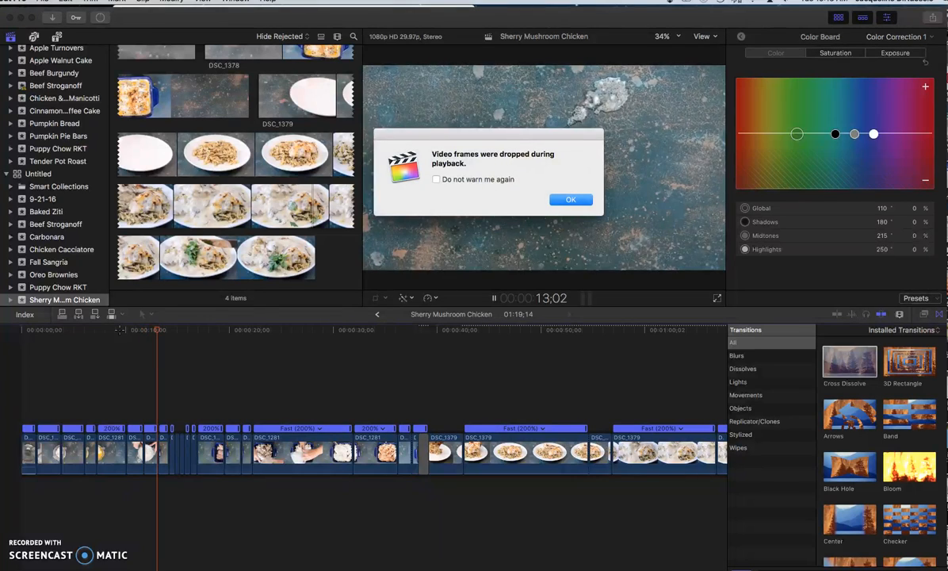
click(571, 199)
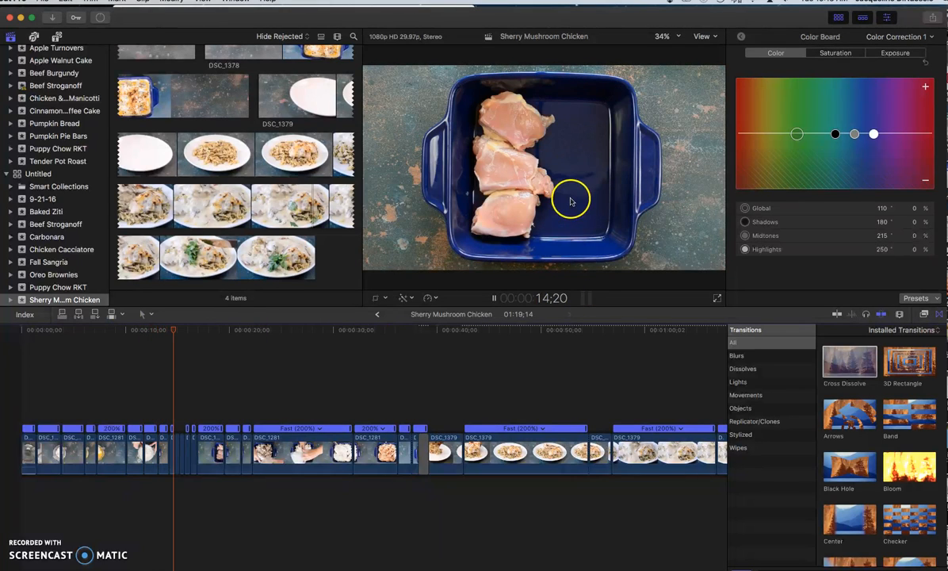
click(194, 330)
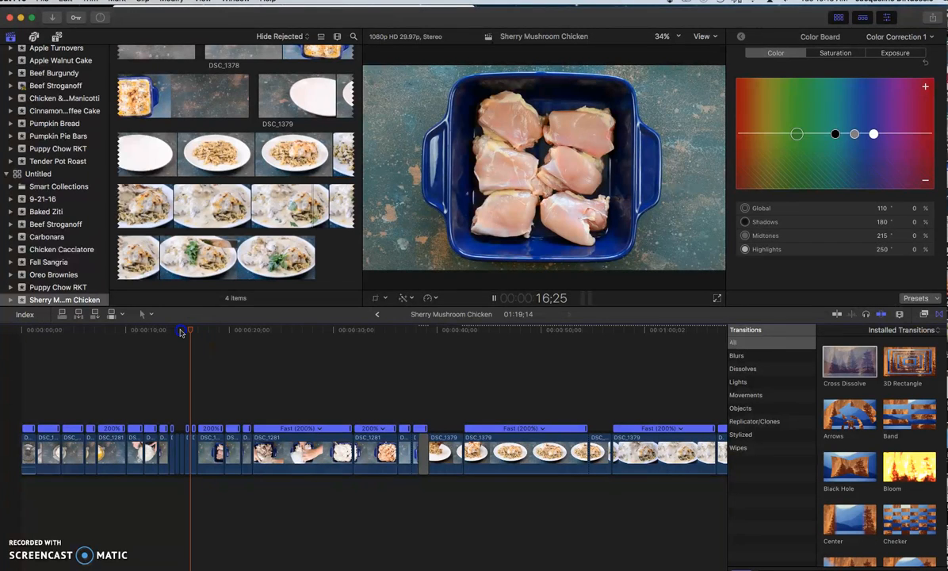
drag(190, 330, 136, 330)
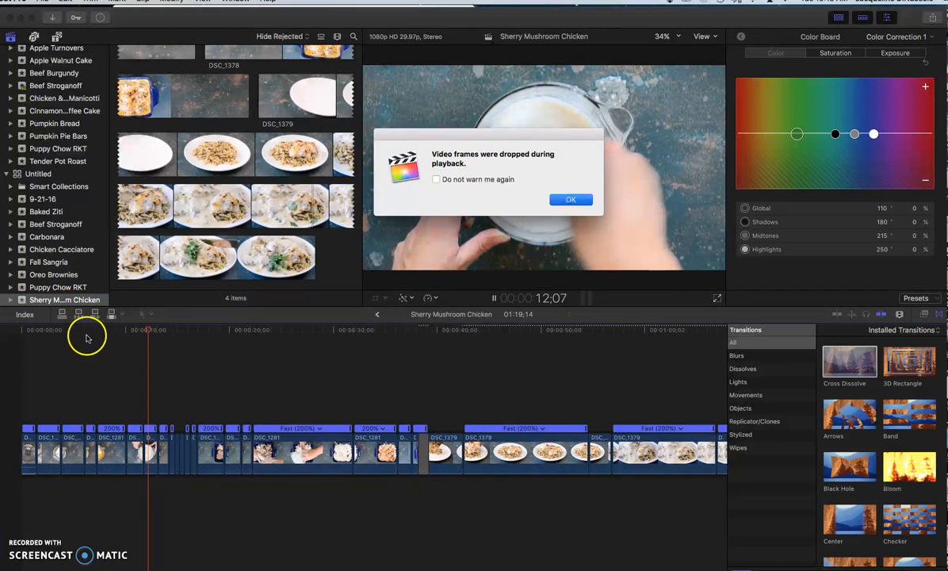
click(571, 200)
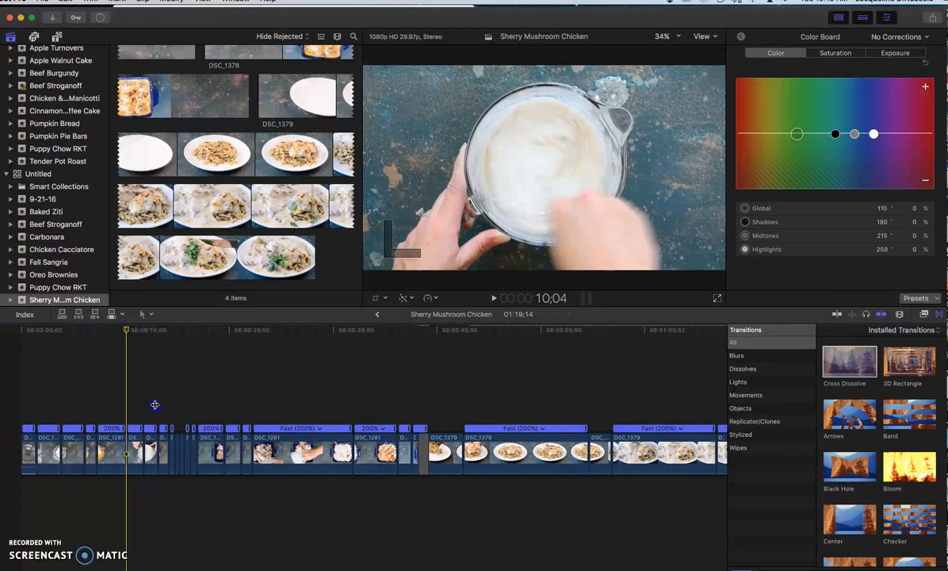
mouse_move(130, 442)
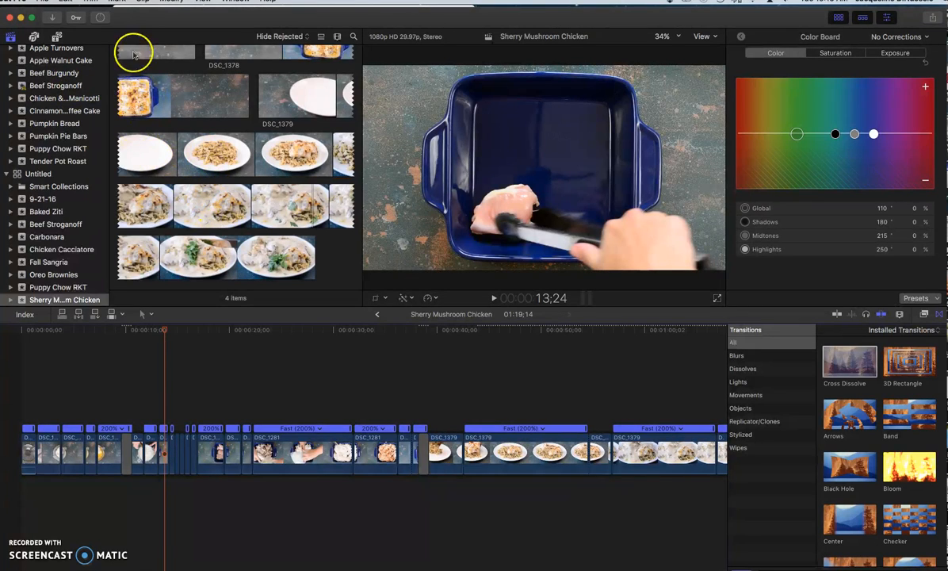
mouse_move(33, 38)
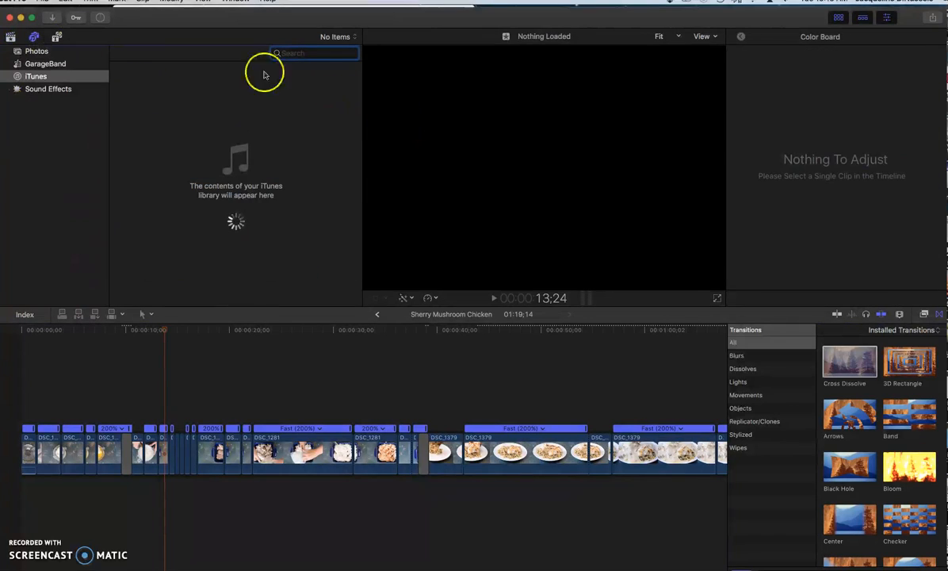
mouse_move(214, 79)
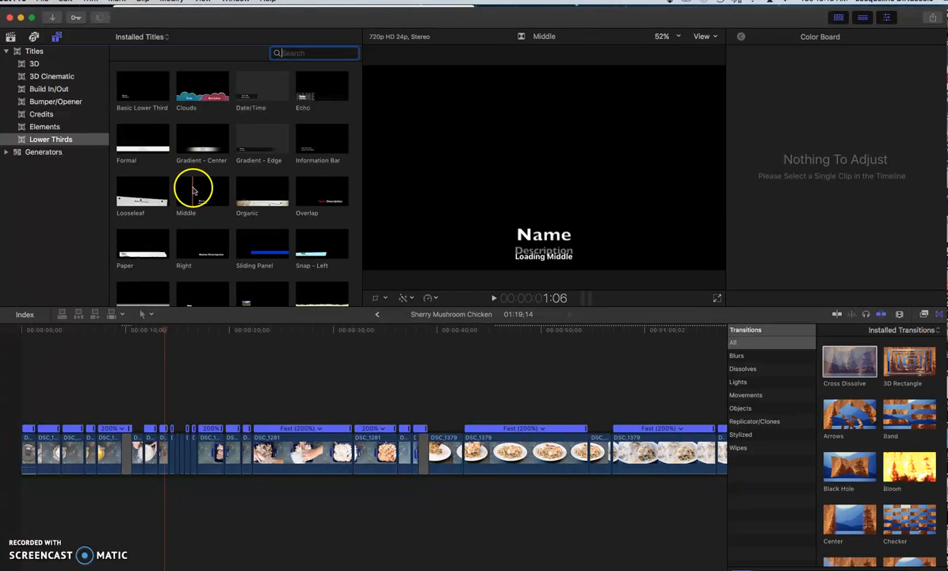
Step: Scroll through the Lower Thirds titles showing Comic Book, Date and Documentary styles
scroll(down, 3)
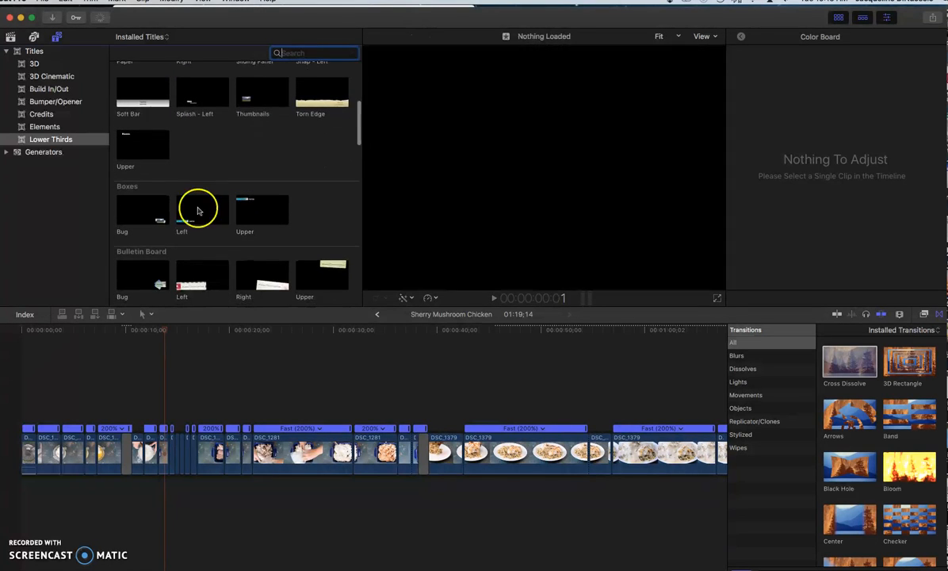
scroll(down, 3)
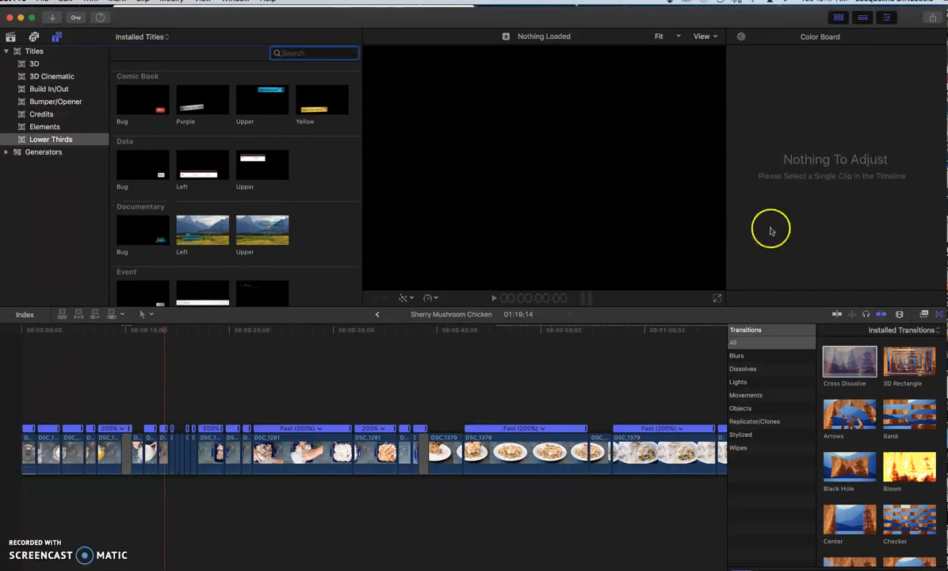
mouse_move(289, 199)
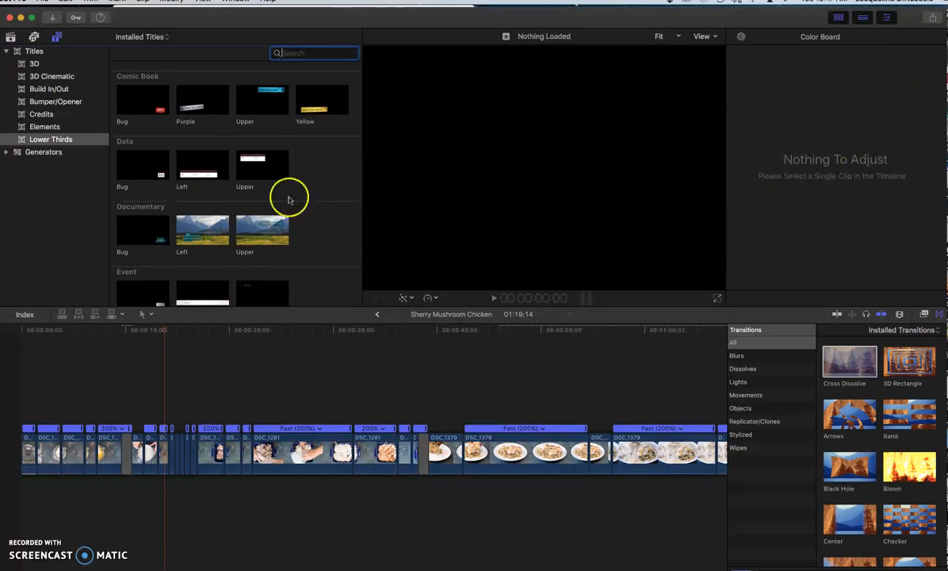